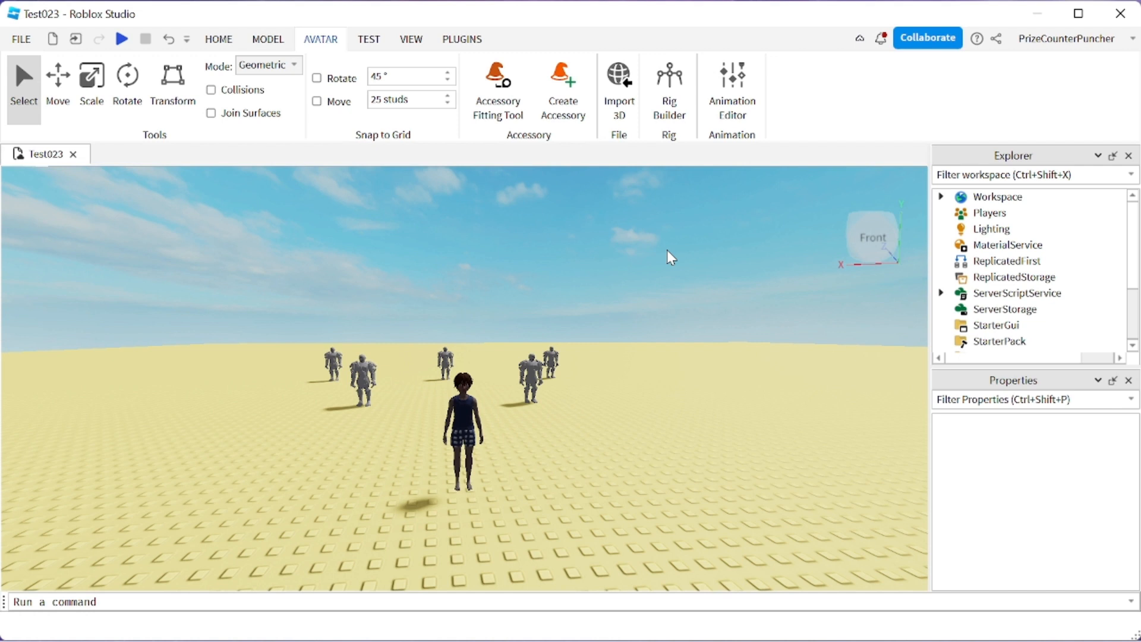
- Generate a feminine skinned R15 rig with Rig Builder and place it right of MaleRig
left_click(463, 425)
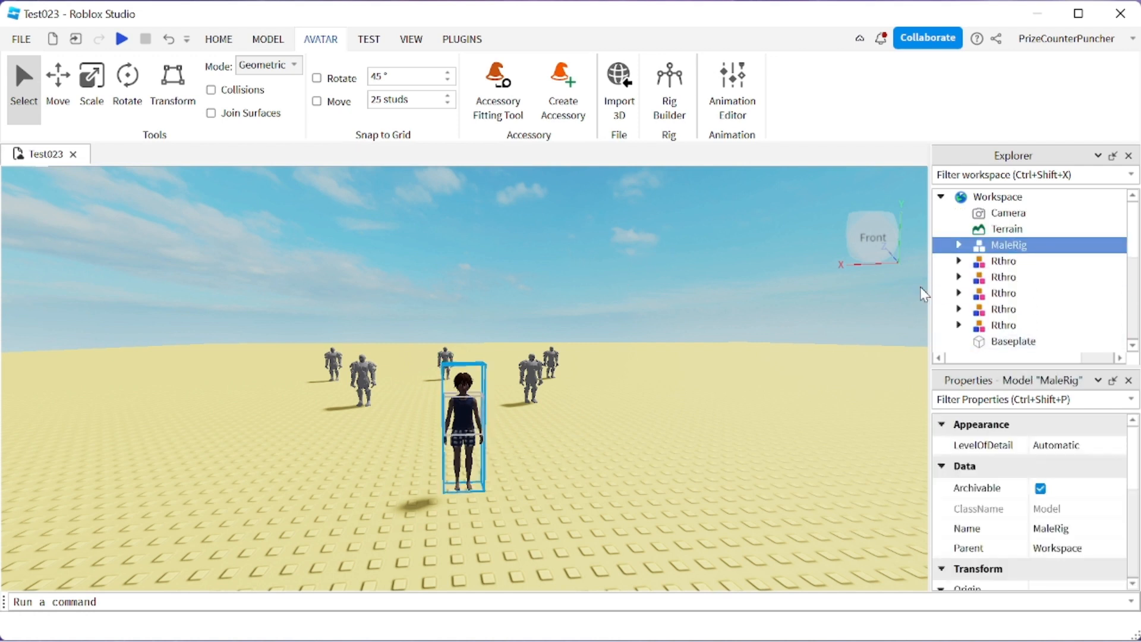
left_click(959, 245)
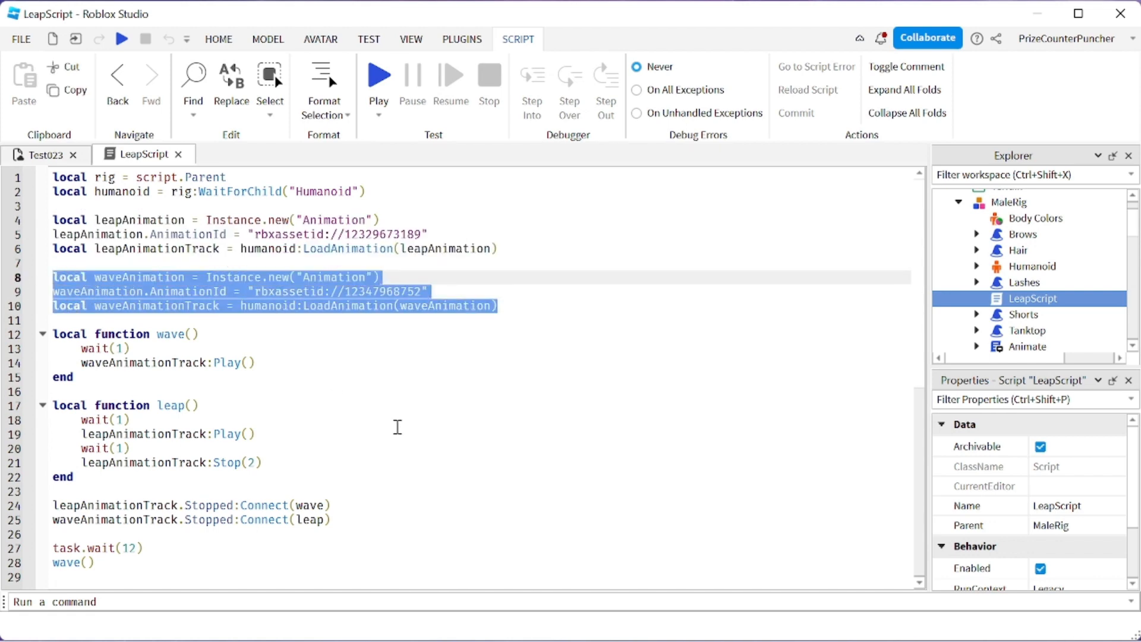
left_click(396, 426)
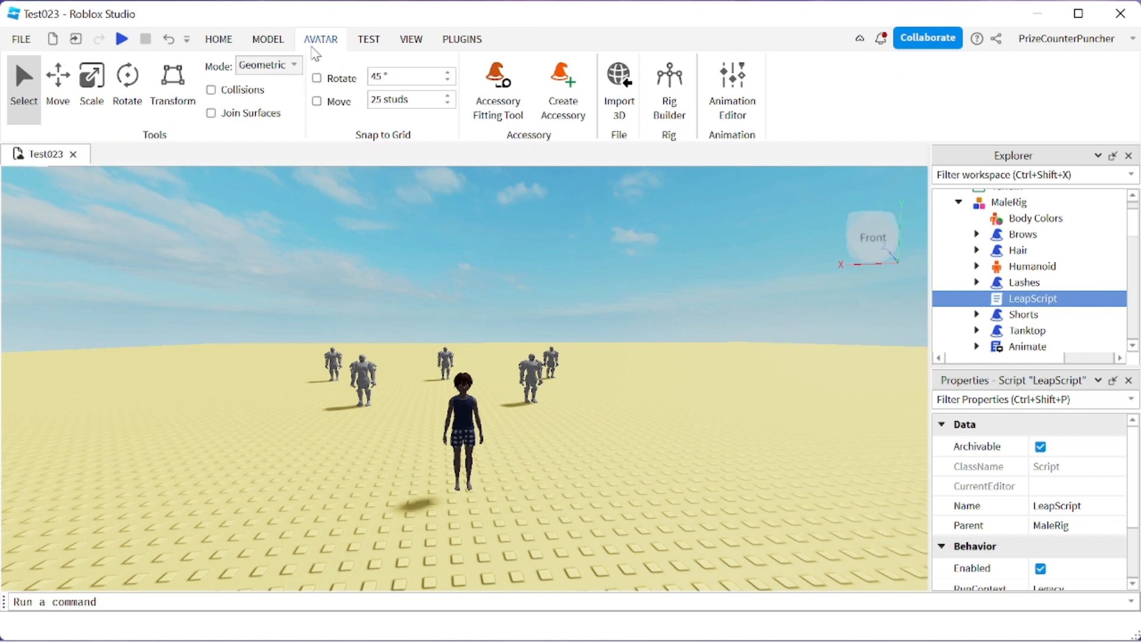
mouse_move(650, 243)
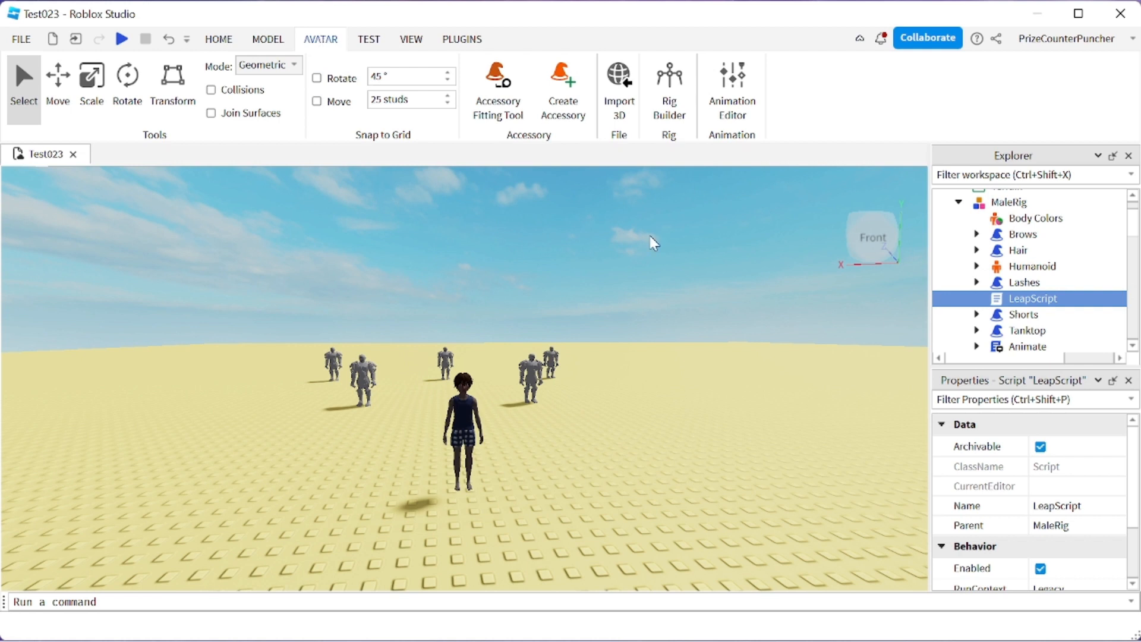
left_click(668, 80)
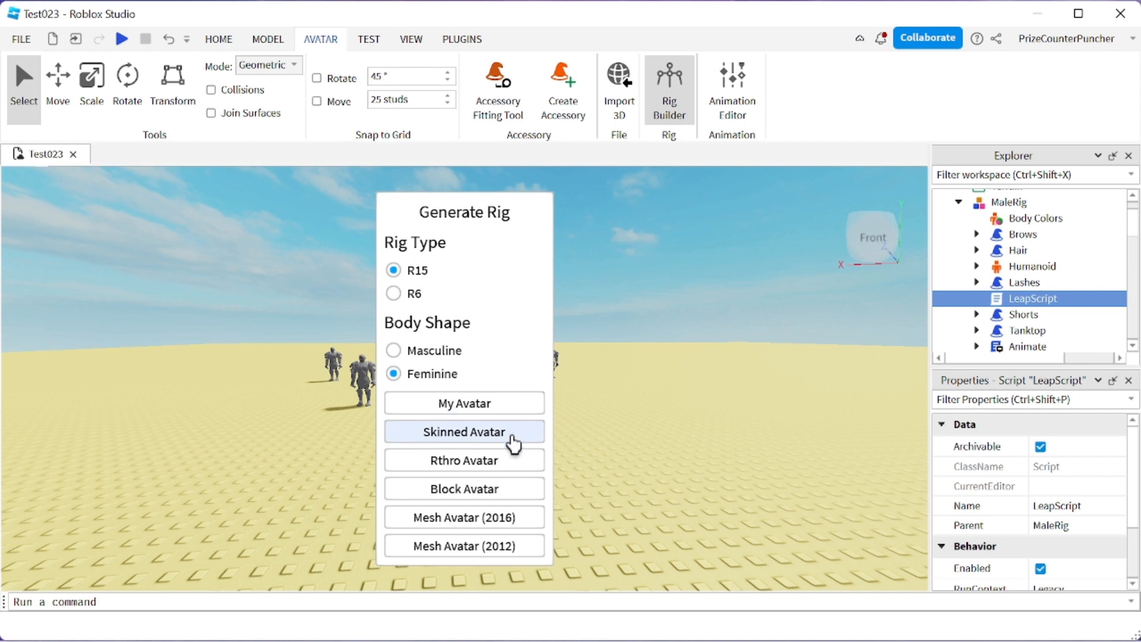
left_click(464, 431)
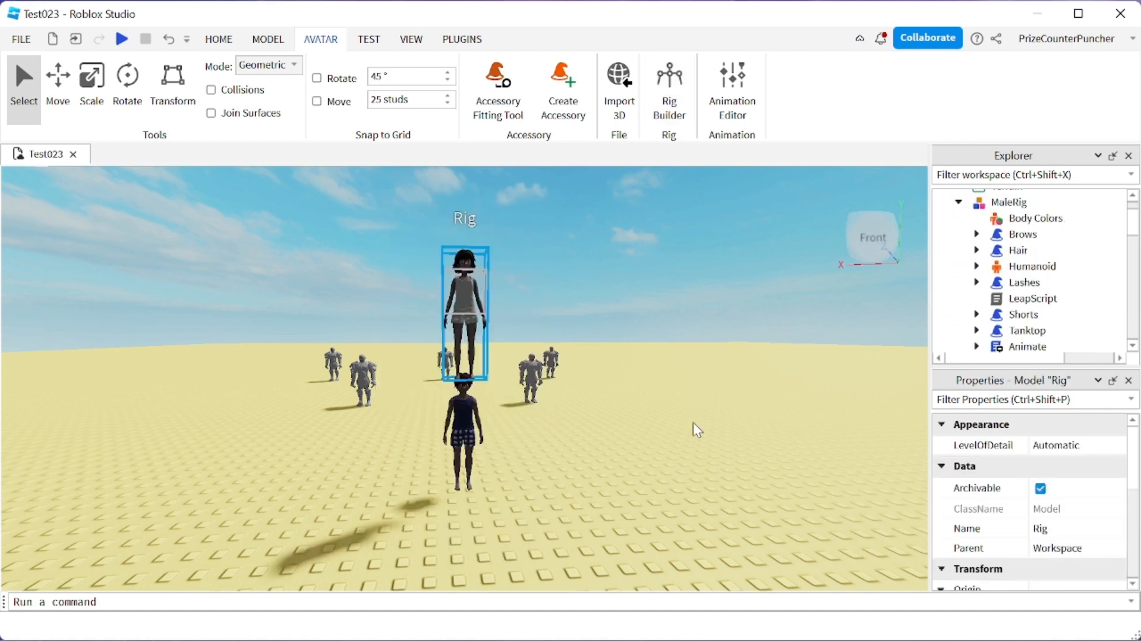
mouse_move(588, 363)
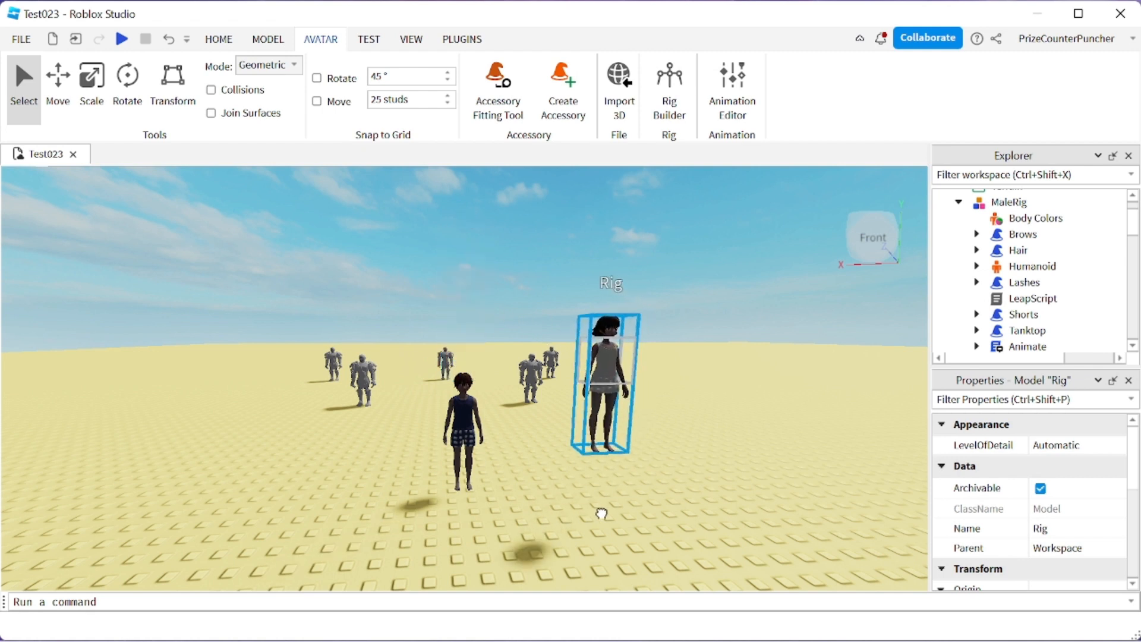
left_click(58, 82)
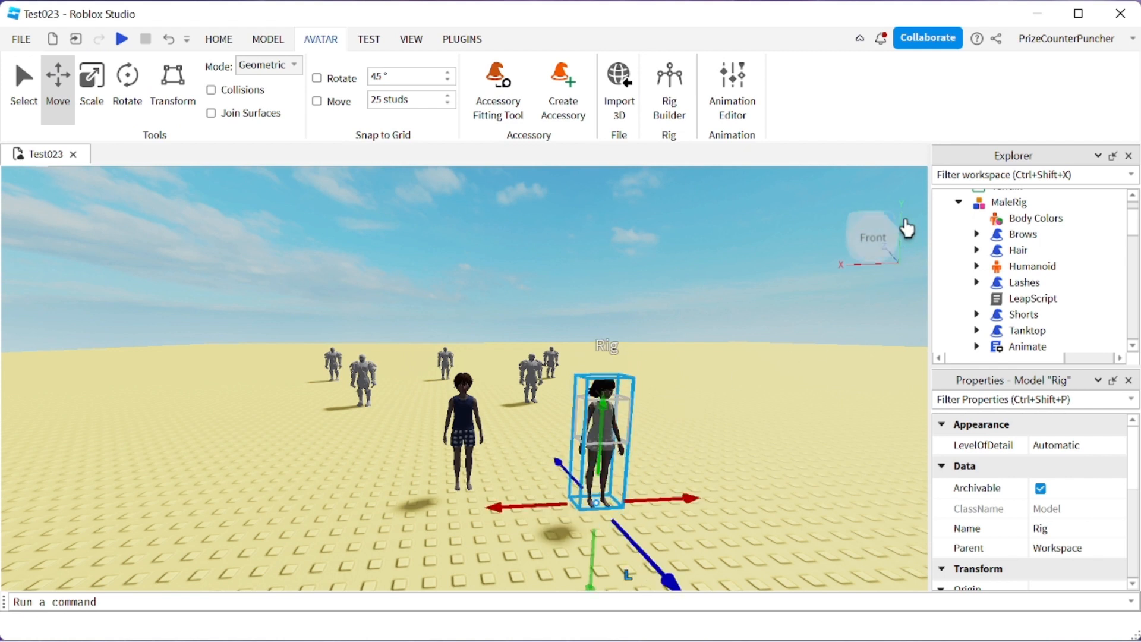
- Copy MaleRig's LeapScript, rename Rig to FemaleRig, paste the script into it, and open it
left_click(1032, 299)
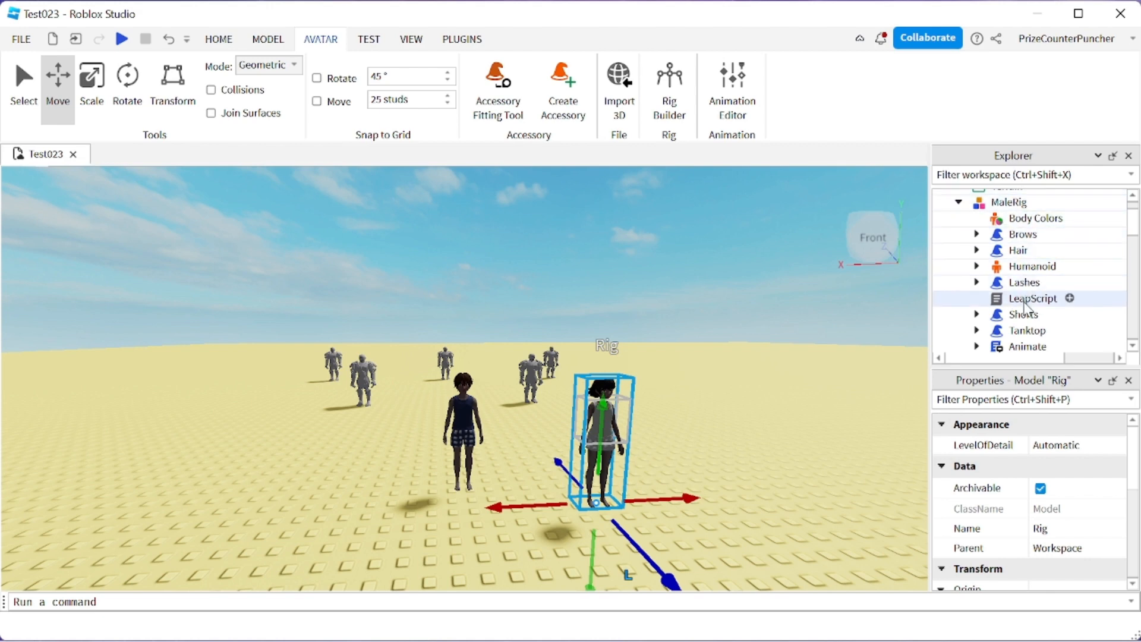
right_click(1032, 298)
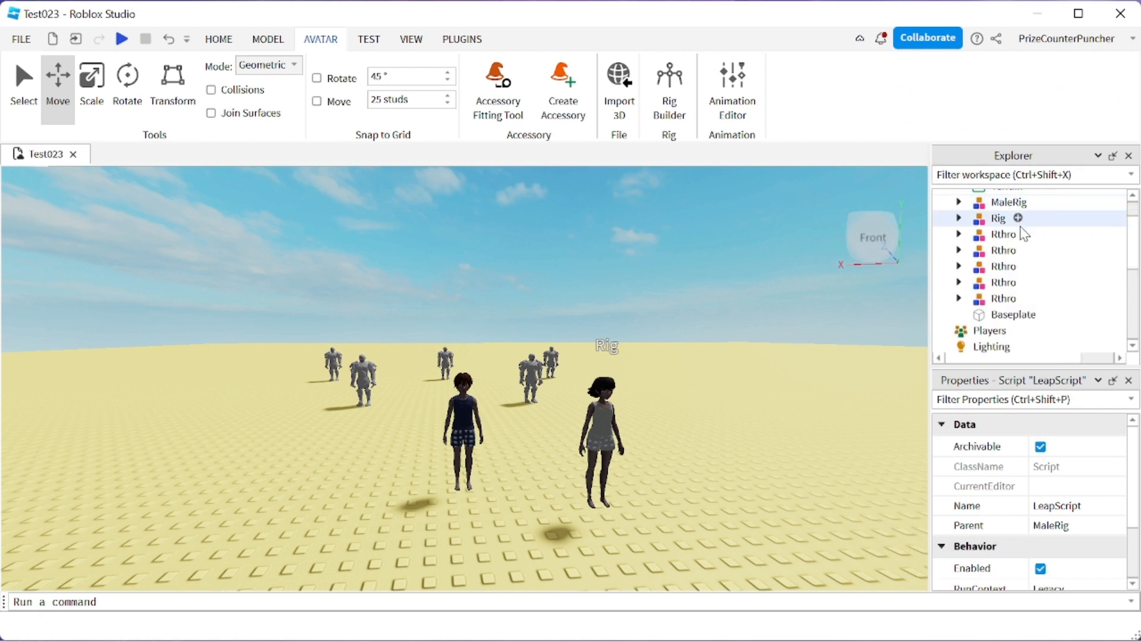
left_click(999, 218)
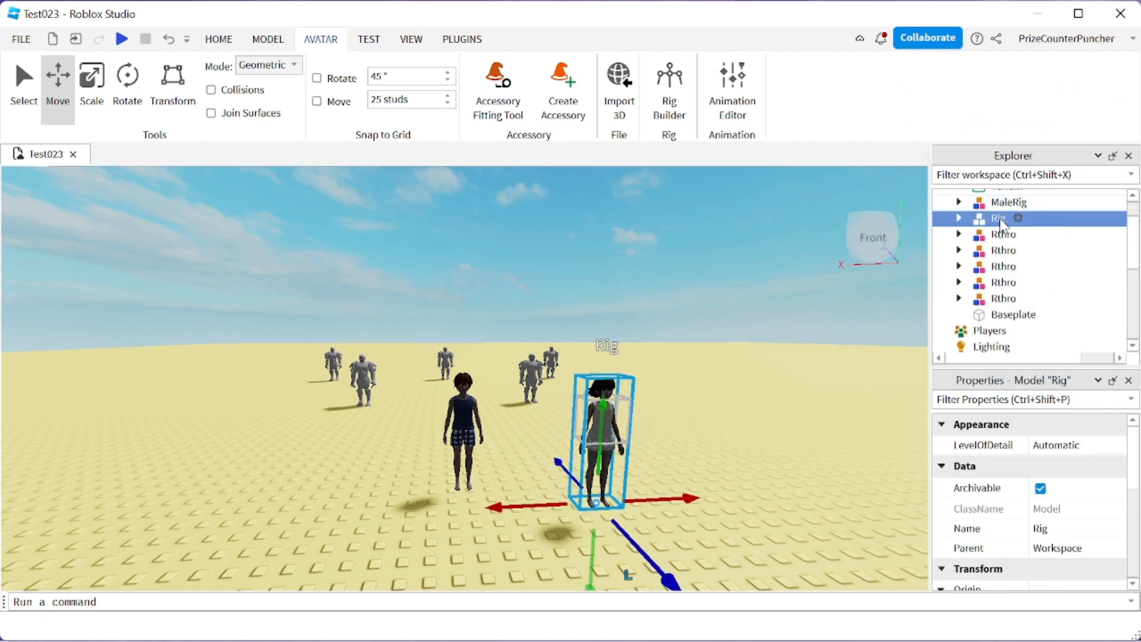
double_click(1001, 218)
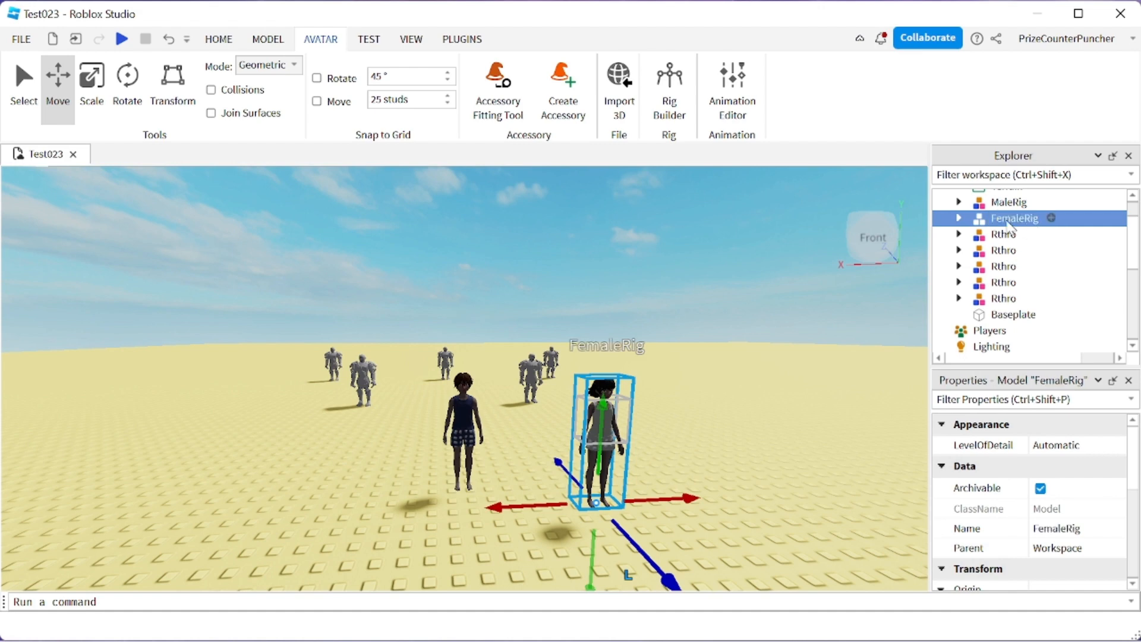
right_click(1012, 217)
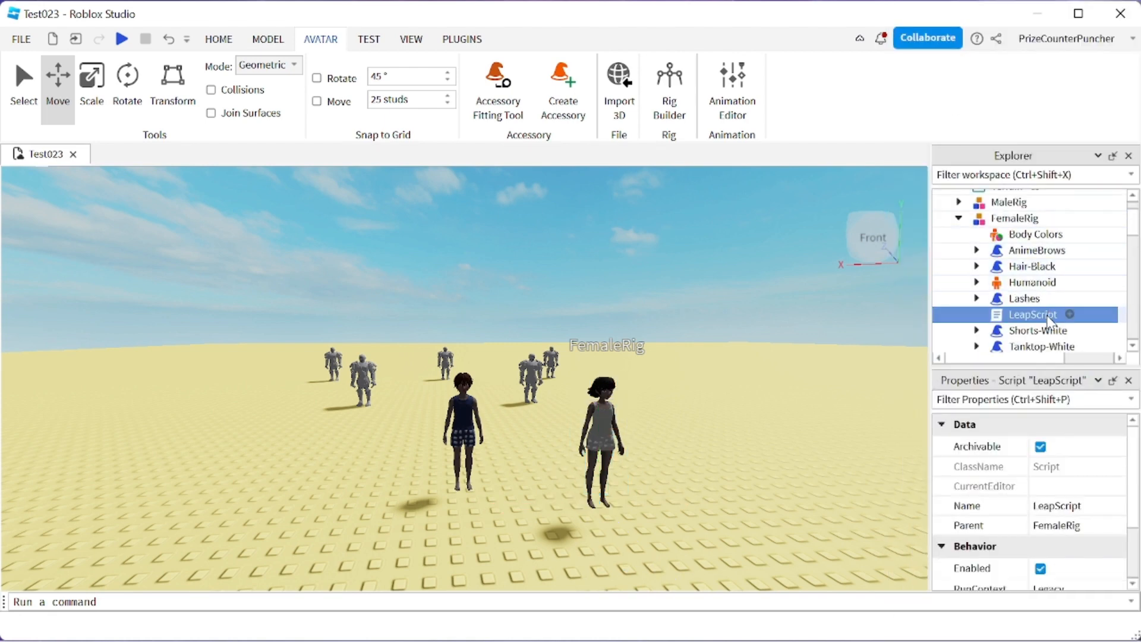
double_click(1031, 315)
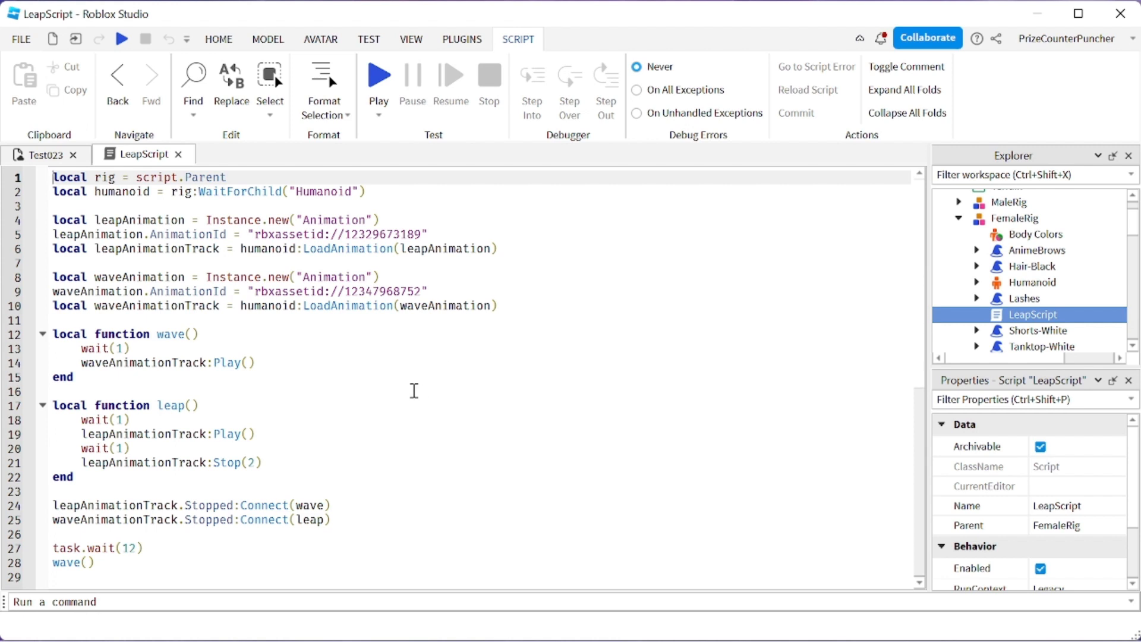
- Run a playtest showing MaleRig and FemaleRig together, then stop it
left_click(347, 519)
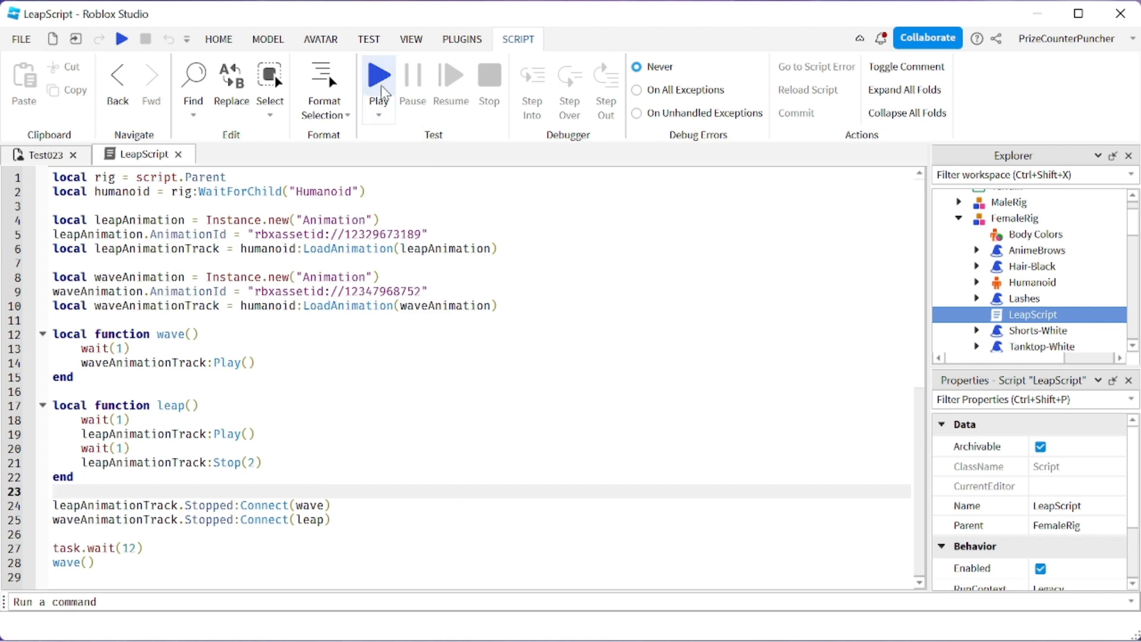
left_click(379, 74)
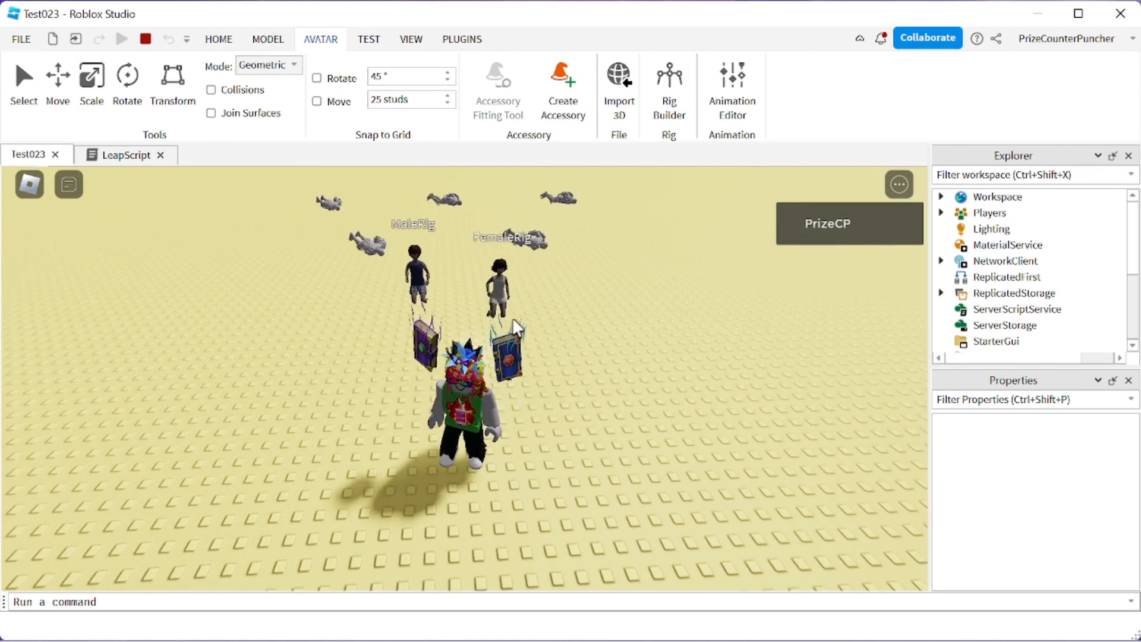
mouse_move(562, 327)
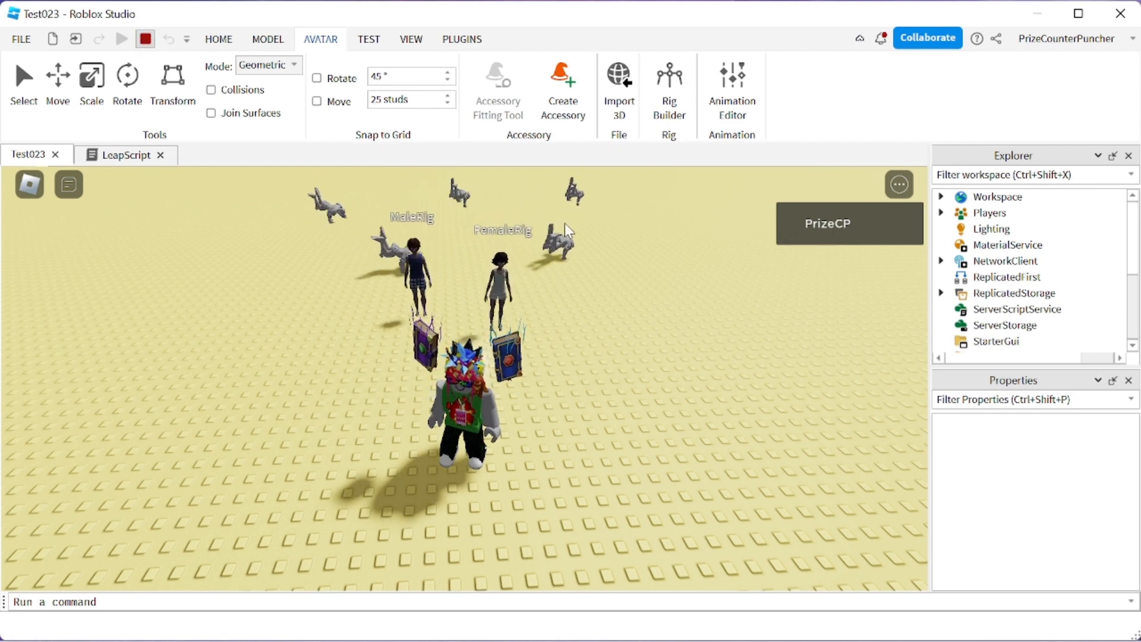
left_click(122, 38)
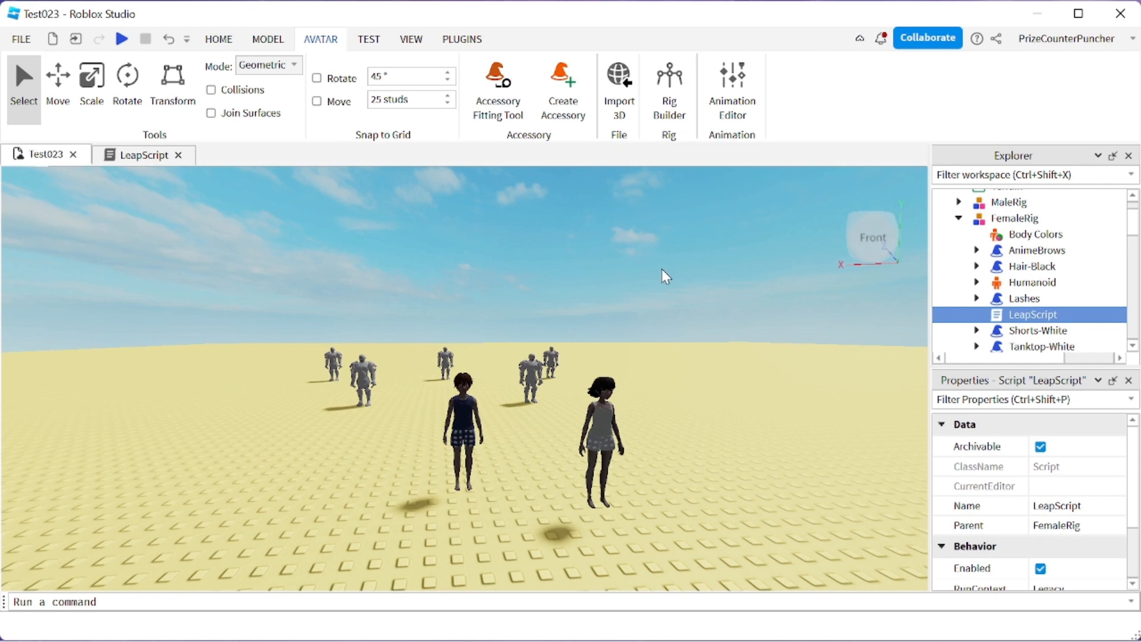
mouse_move(178, 155)
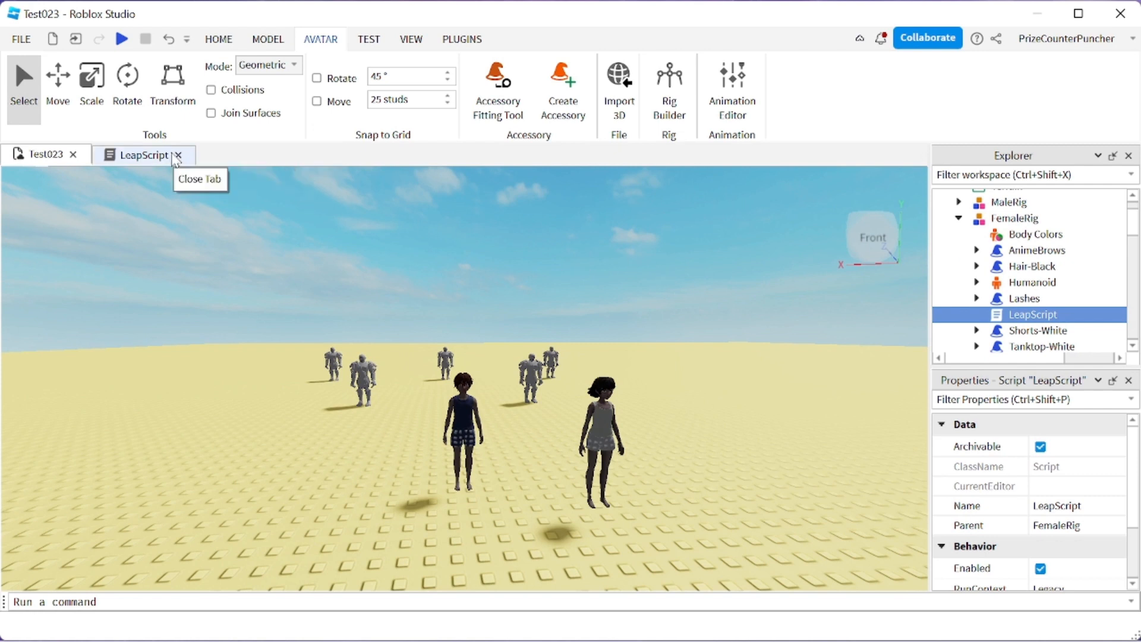
- Close the script, delete FemaleRig's Humanoid, and reopen FemaleRig's LeapScript
left_click(177, 155)
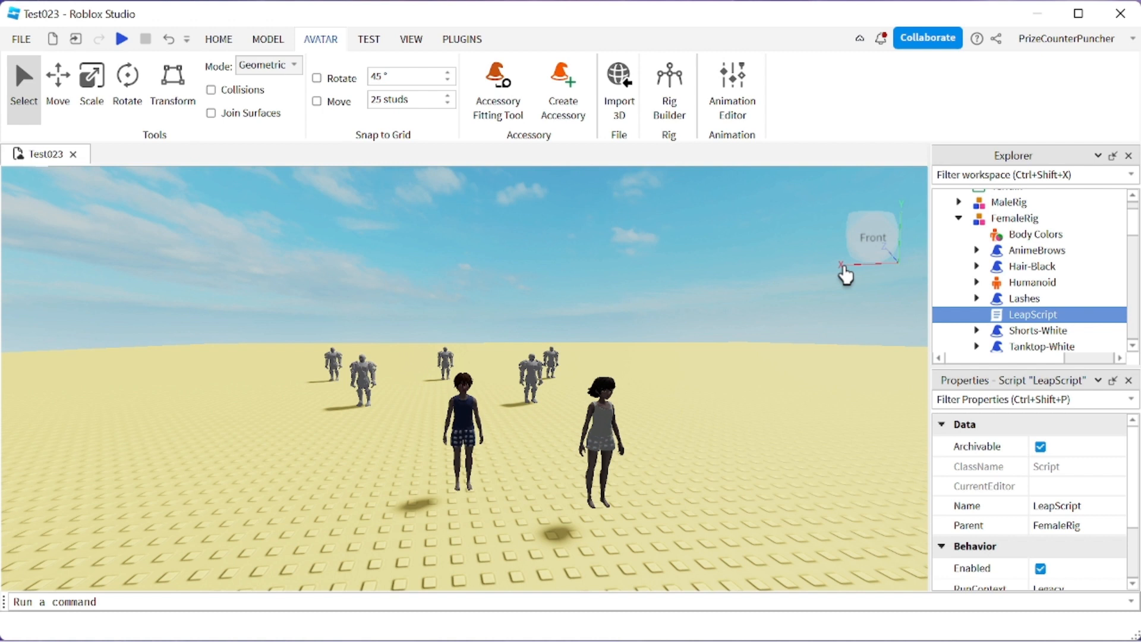
left_click(1019, 218)
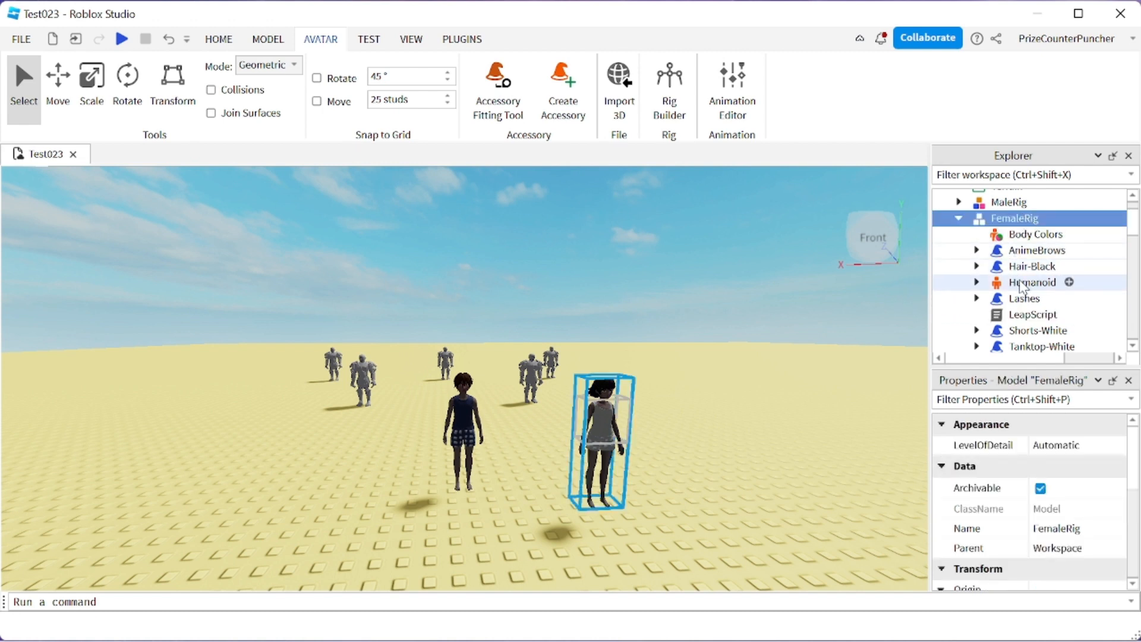
left_click(1033, 282)
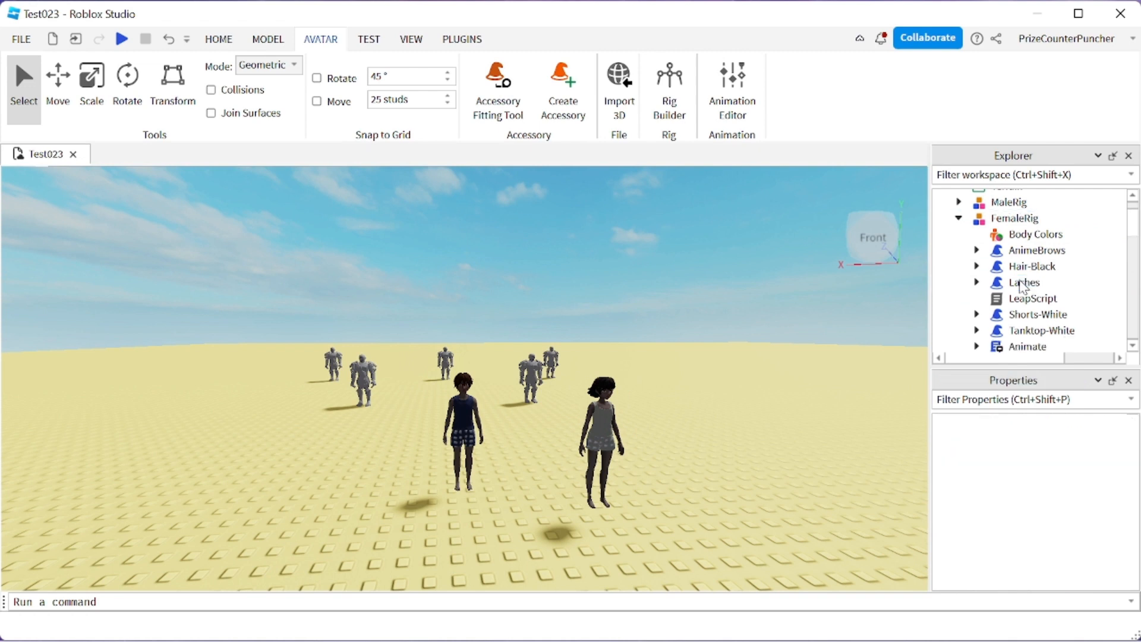
left_click(1032, 298)
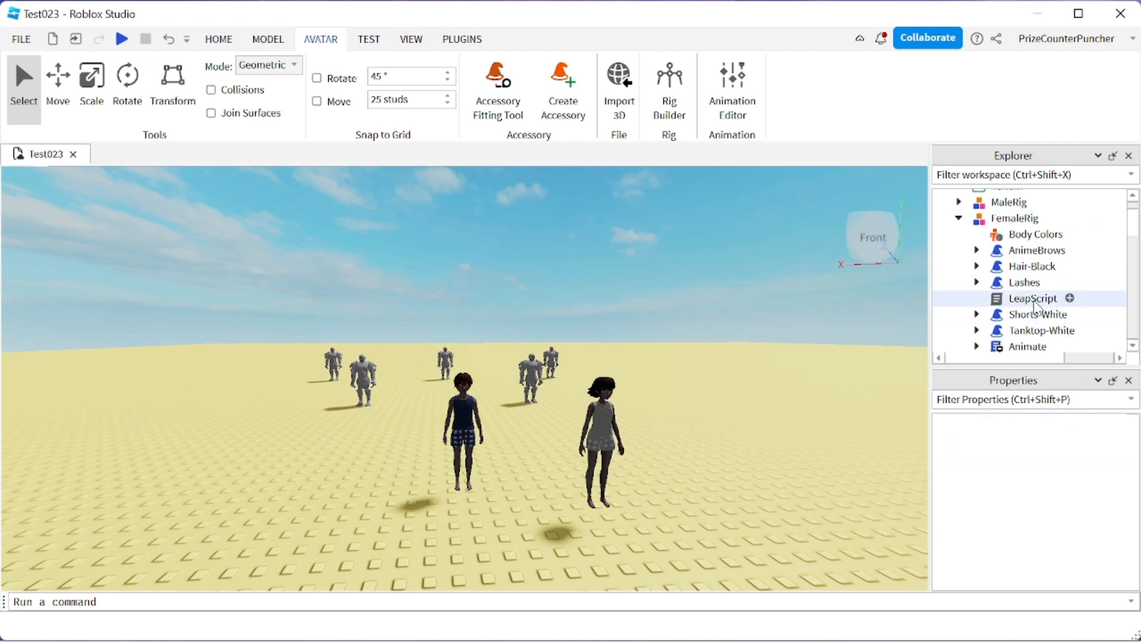
double_click(1032, 298)
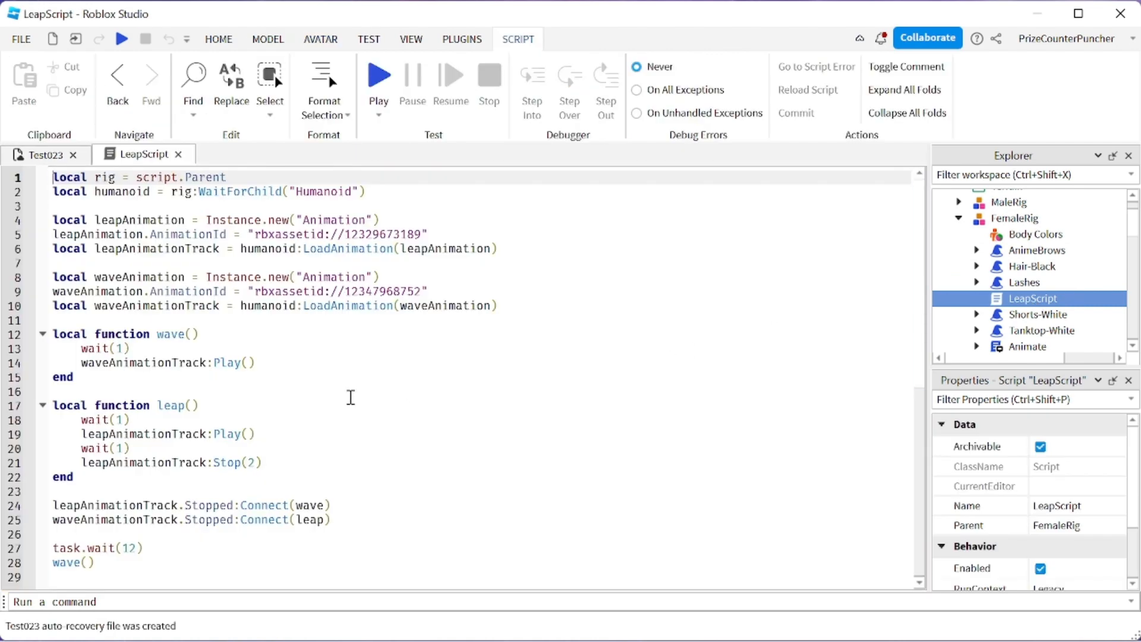
- Select the Humanoid lookup line in LeapScript for replacement
left_click(368, 191)
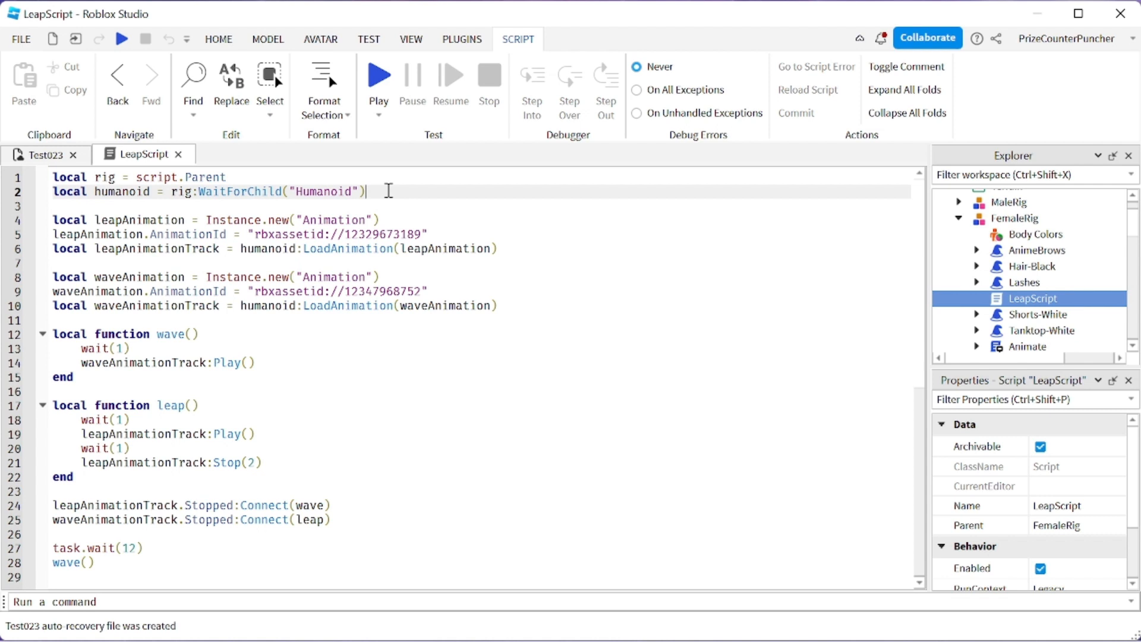
left_click_drag(165, 191, 367, 192)
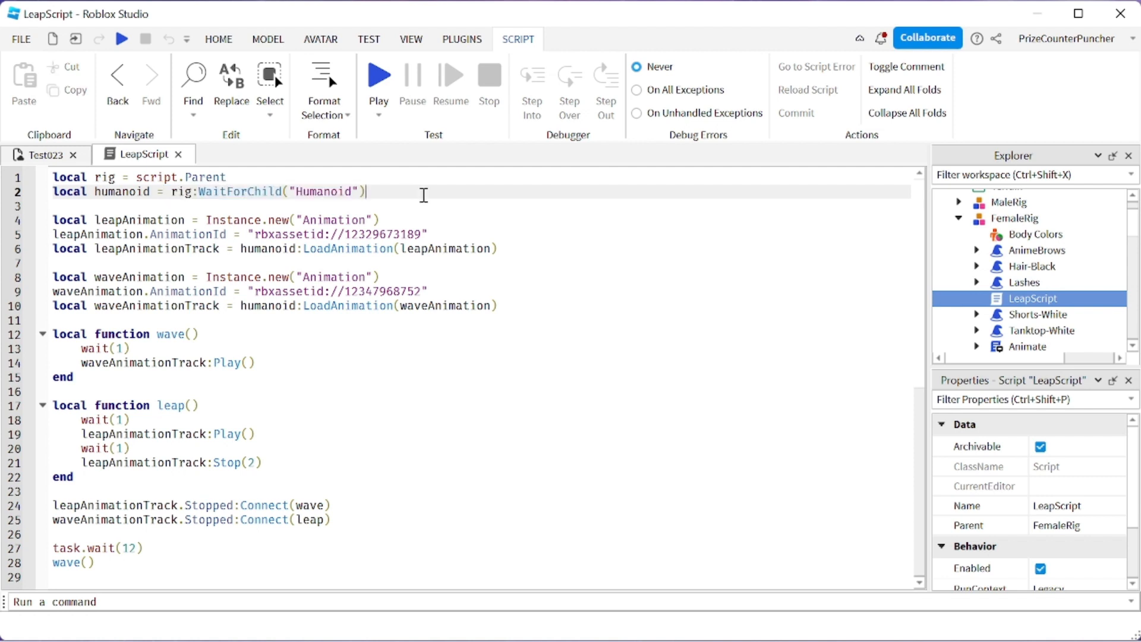
mouse_move(392, 194)
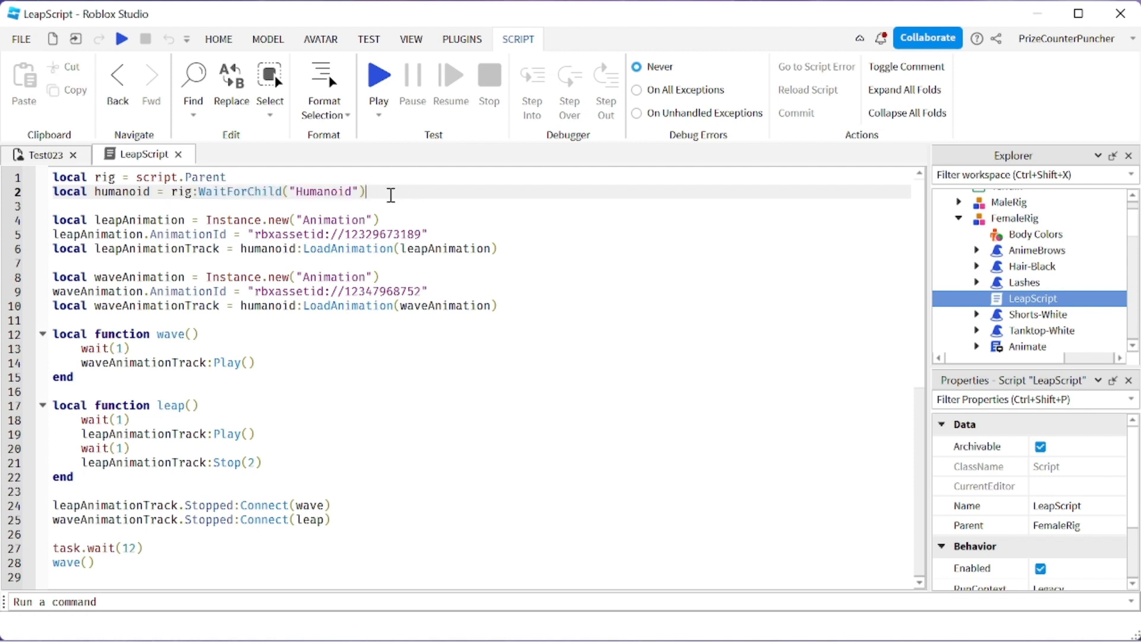
triple_click(211, 191)
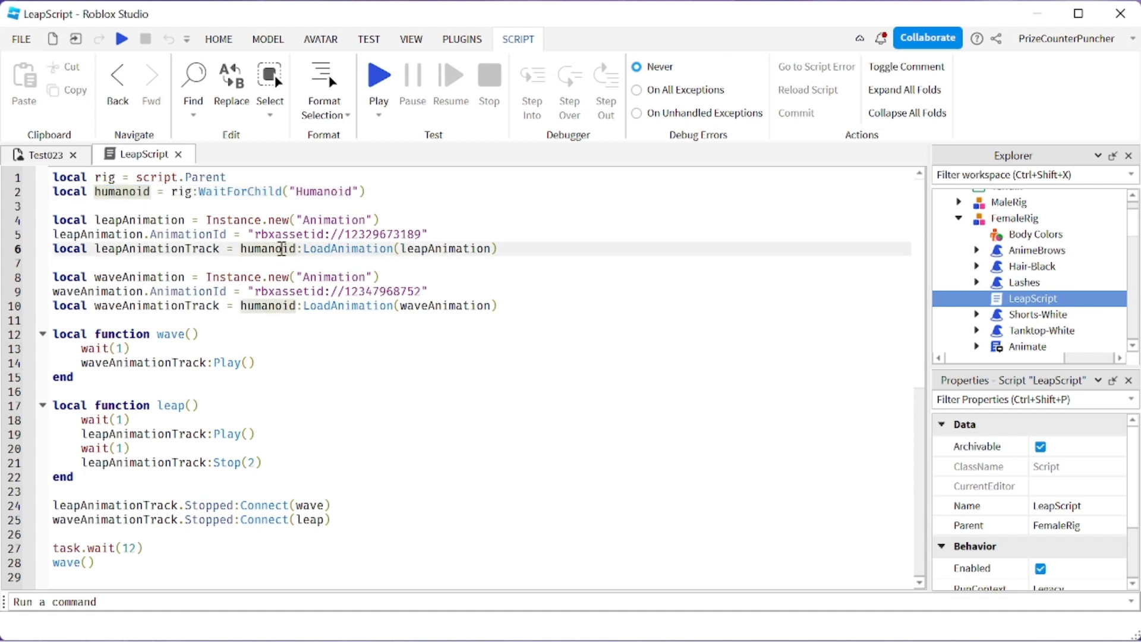
double_click(267, 305)
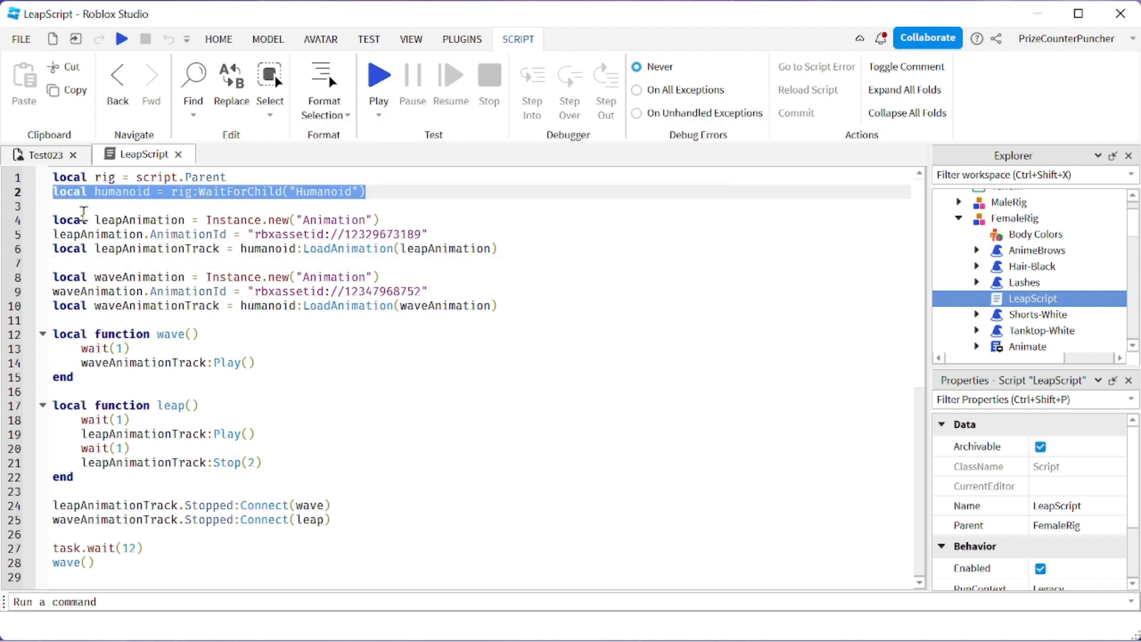
- Type local animationController = Instance.new("AnimationController", rig) on line 2
type("local a")
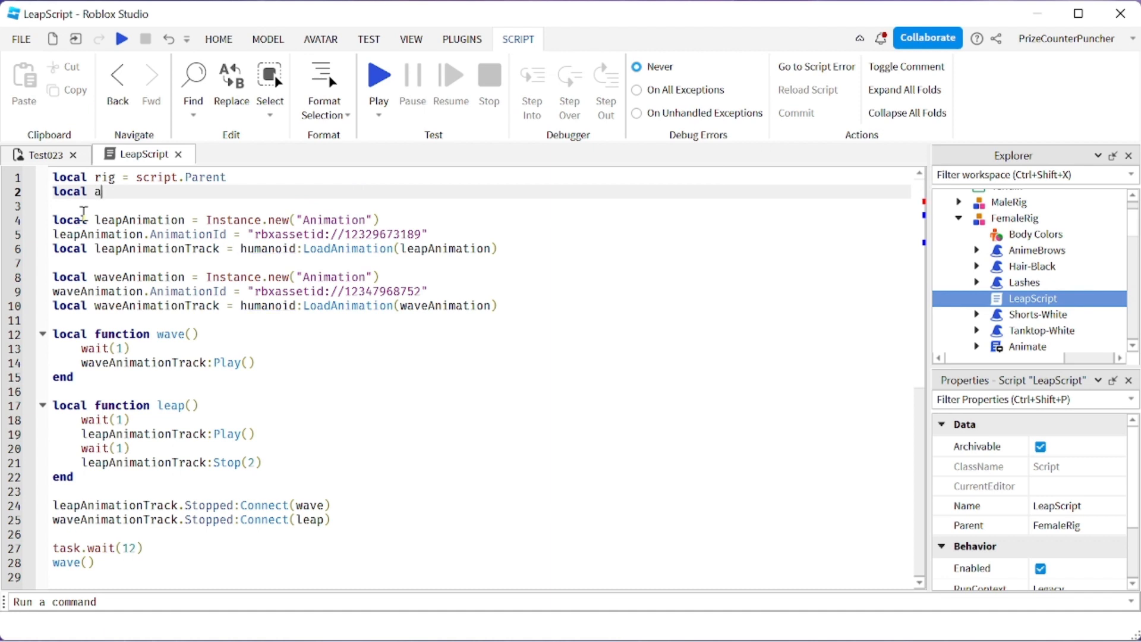
type("nimation")
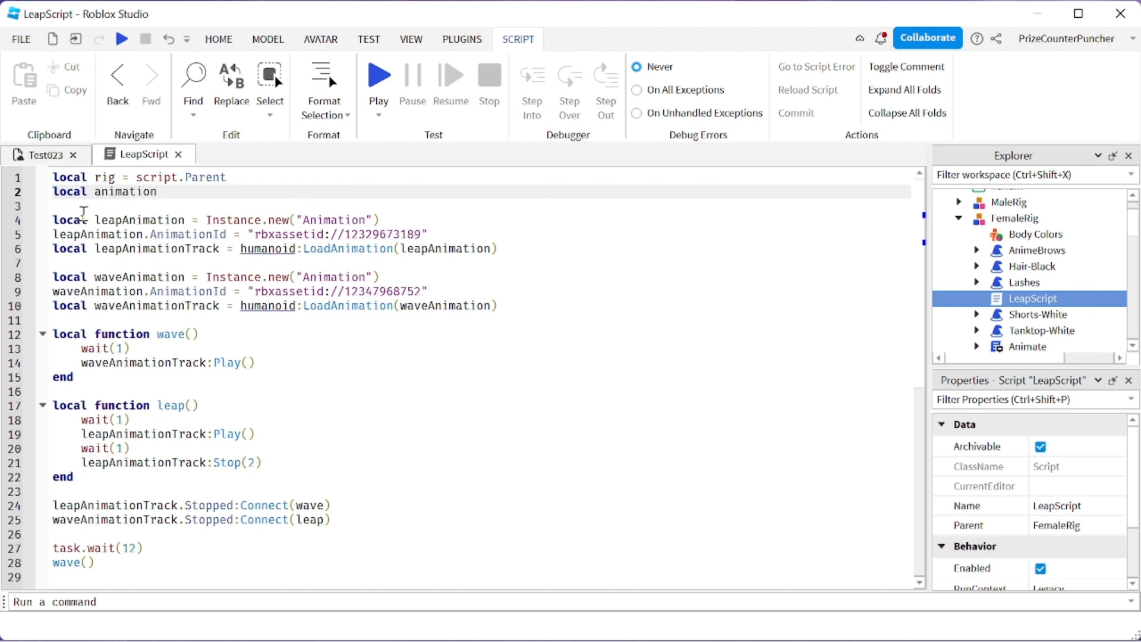
type("Con")
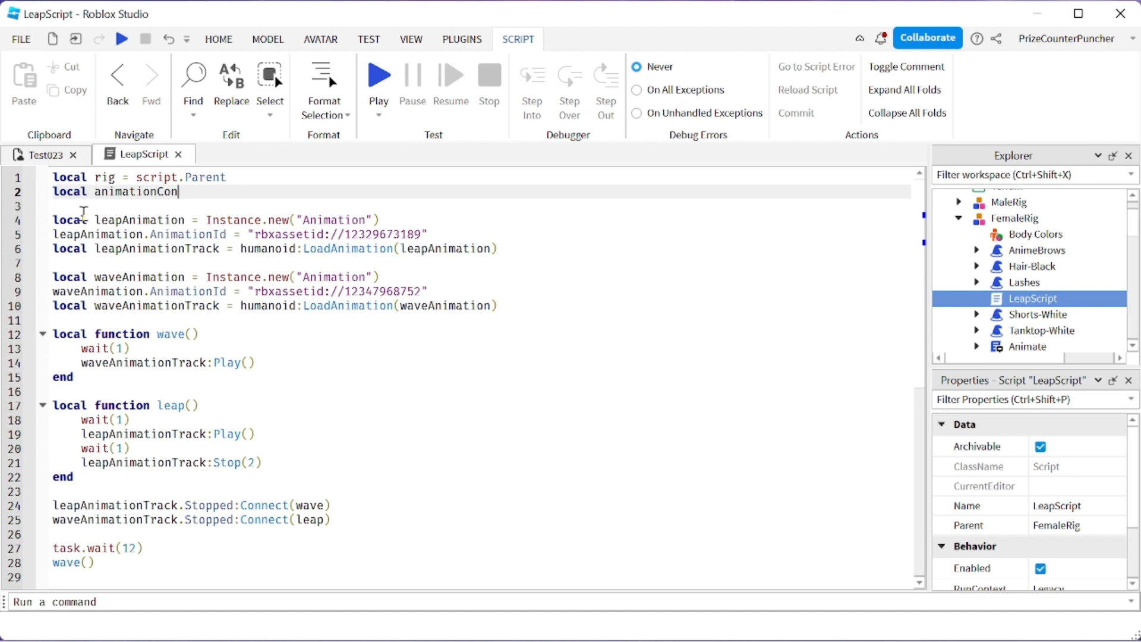
type("troller =")
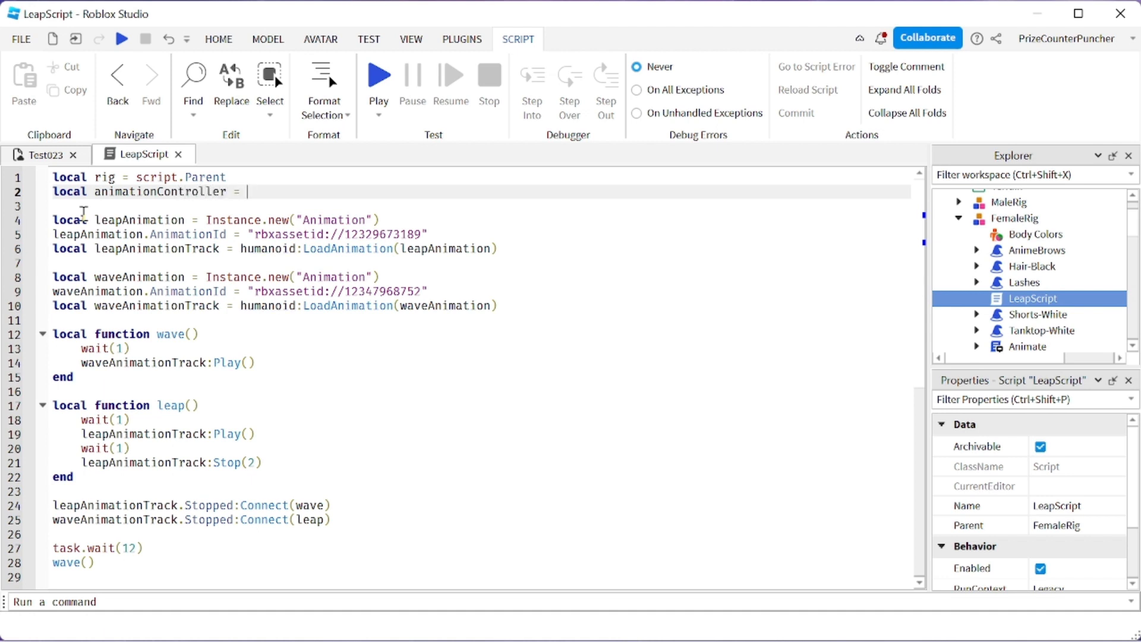
type("Instance.new(")
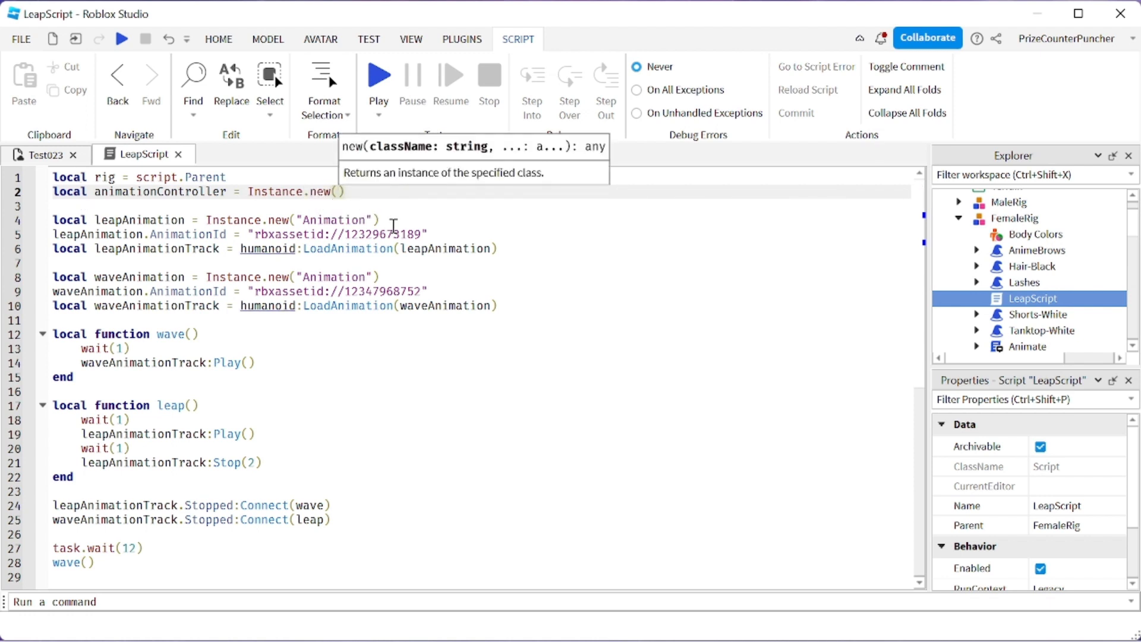
type("\"")
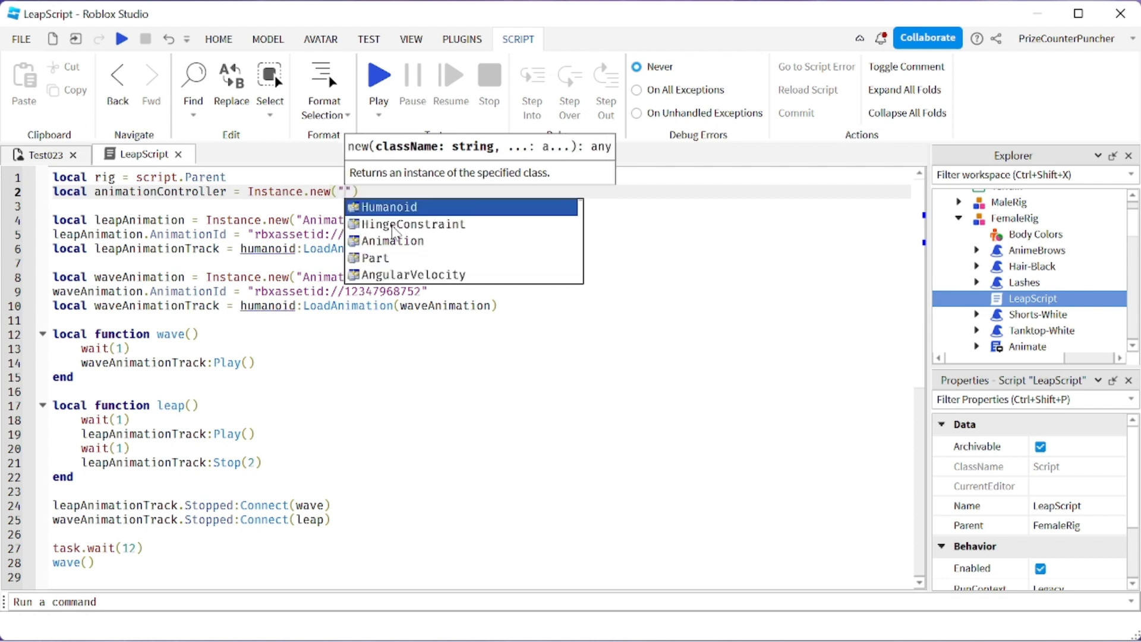
type("AnimationController")
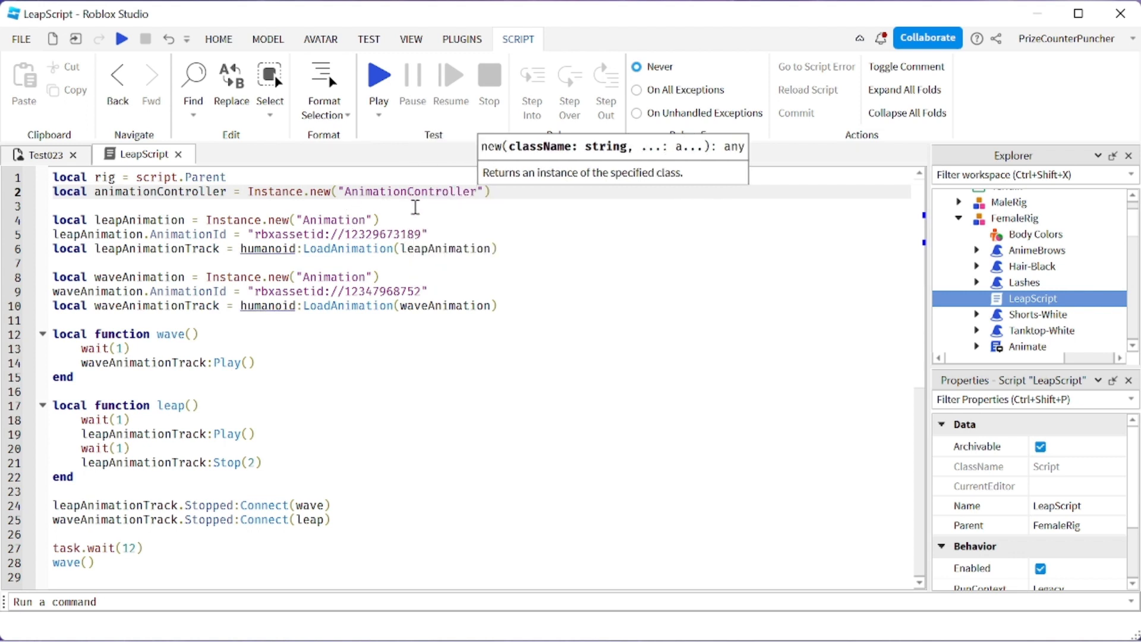
mouse_move(500, 223)
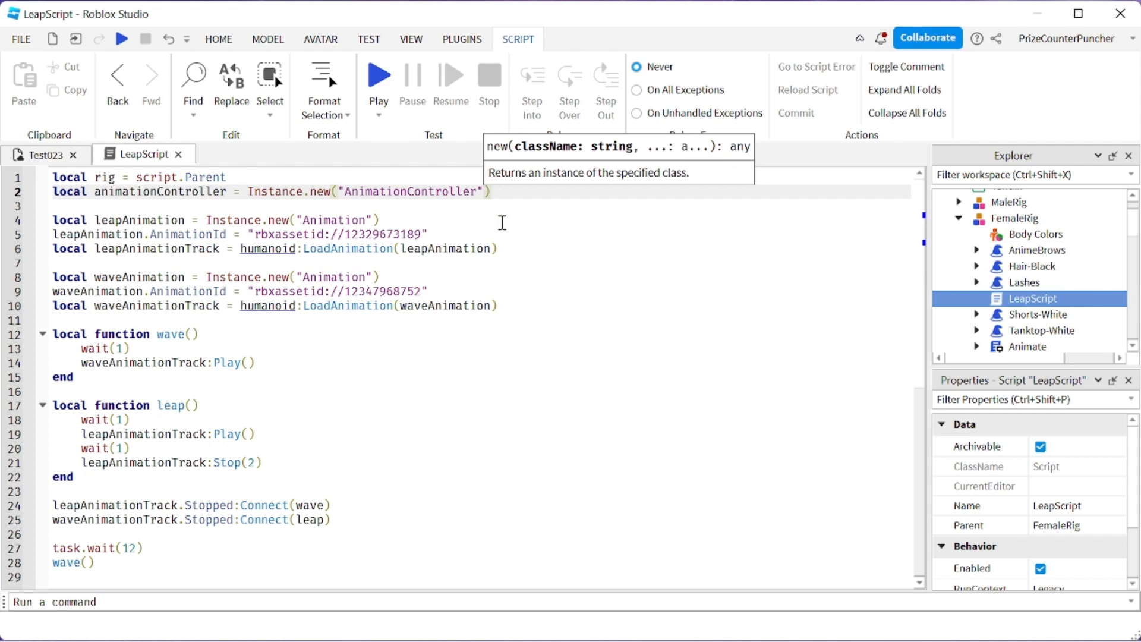
type(", rig")
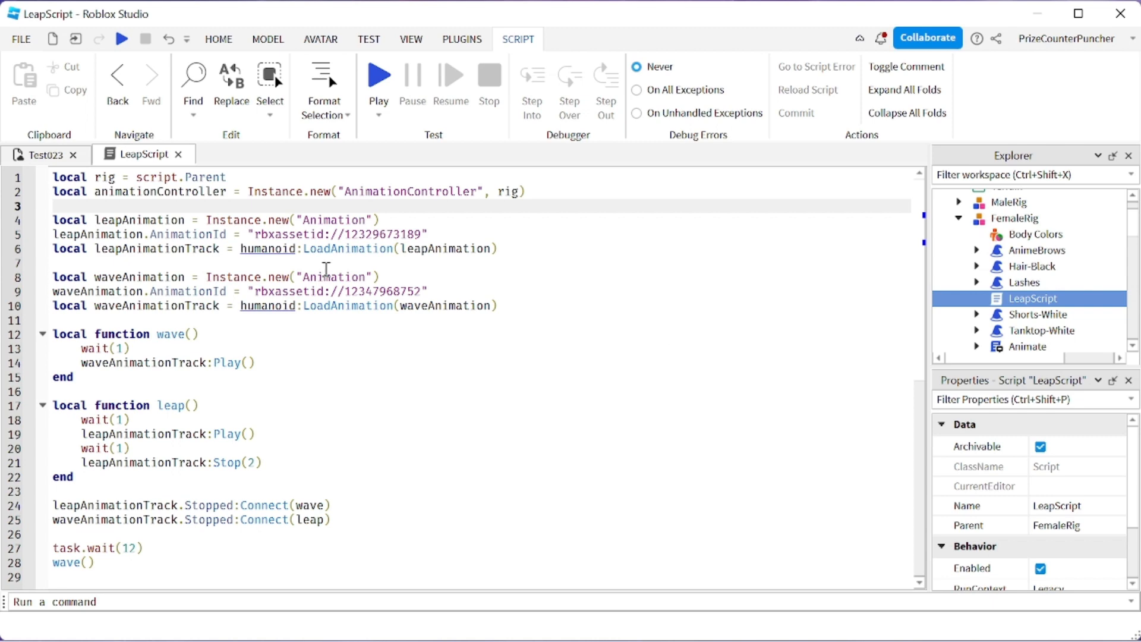
mouse_move(268, 306)
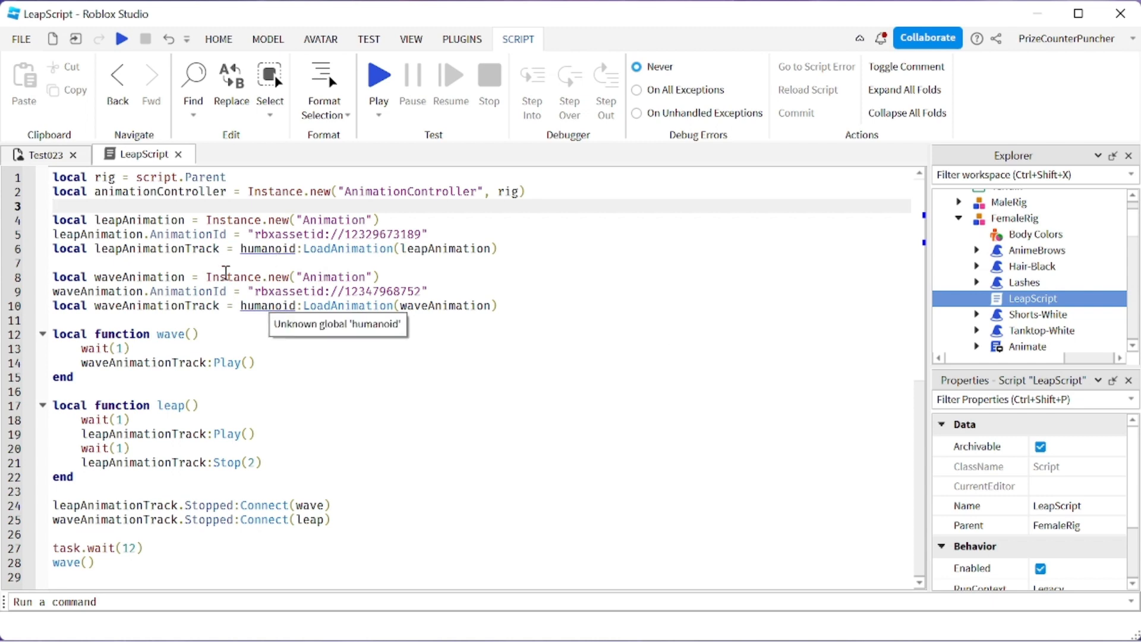
- Replace humanoid with animationController in the leap and wave track loads, then start a playtest
double_click(160, 192)
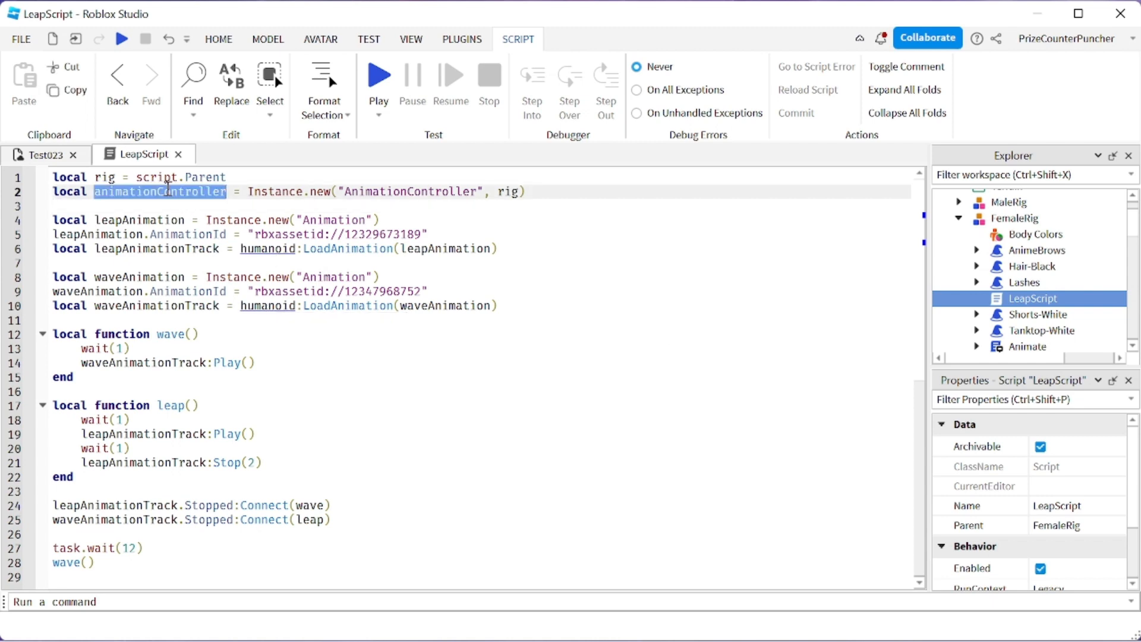
right_click(168, 192)
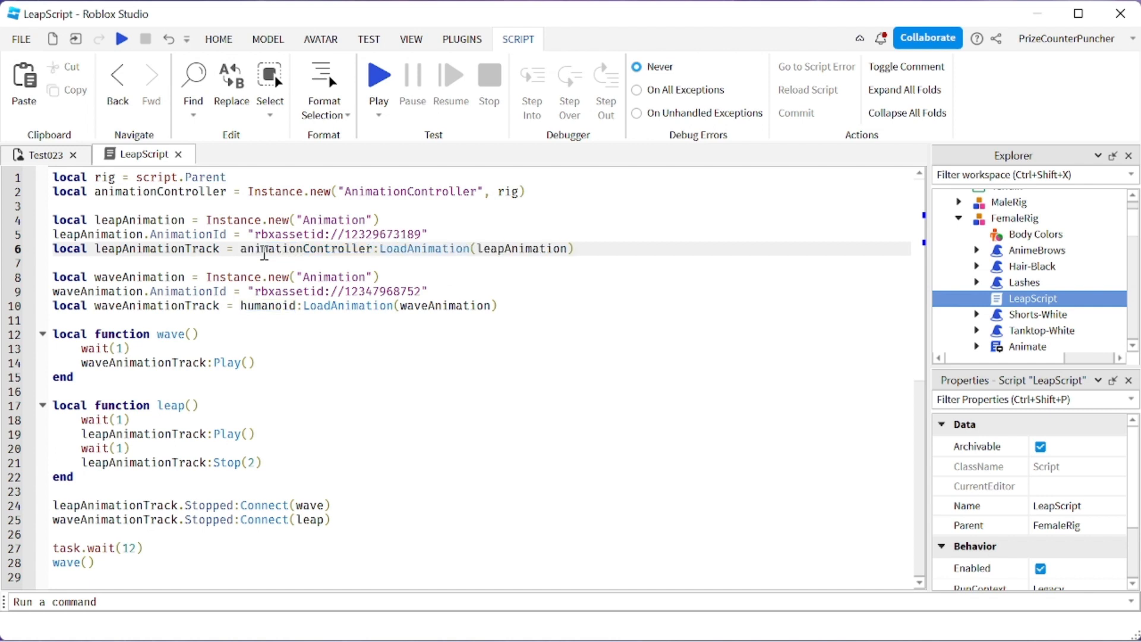
double_click(267, 305)
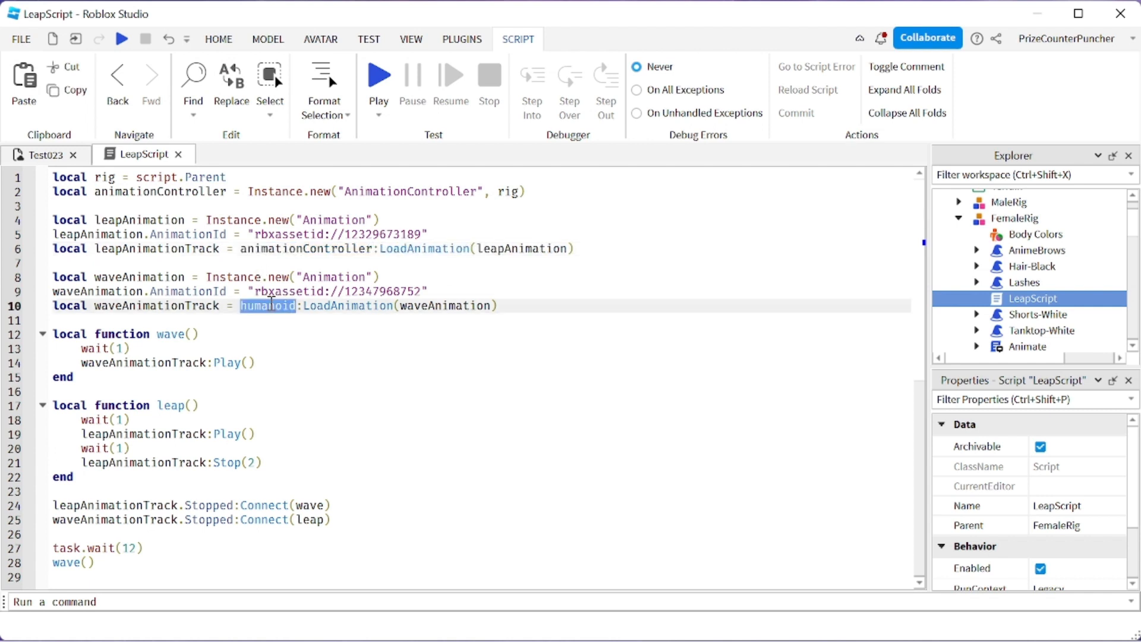
type("animationController")
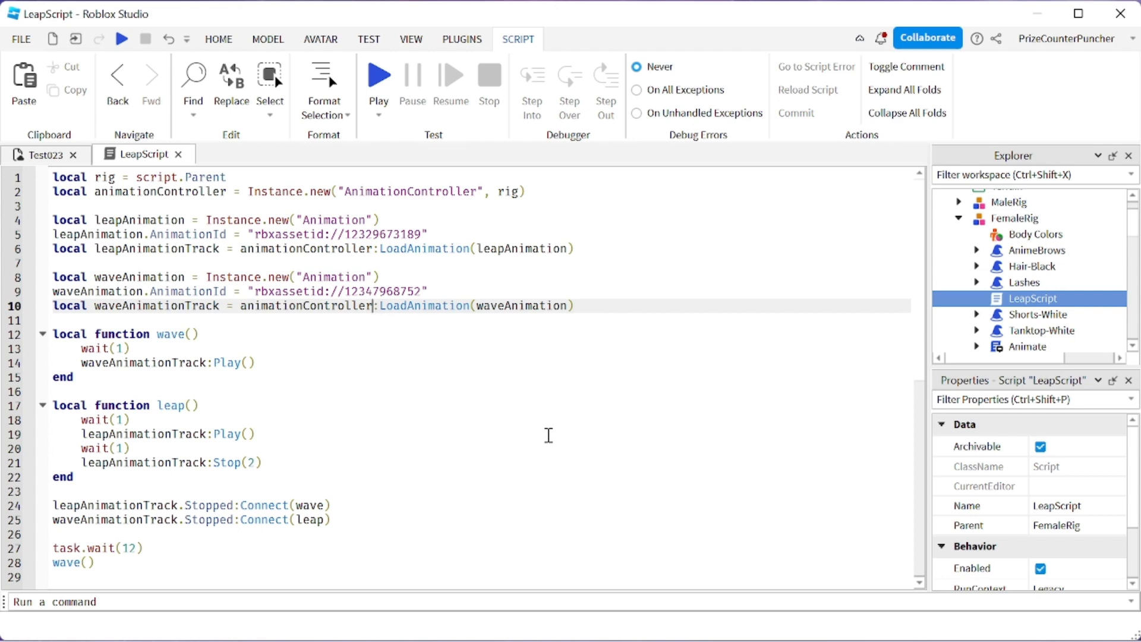
left_click(378, 74)
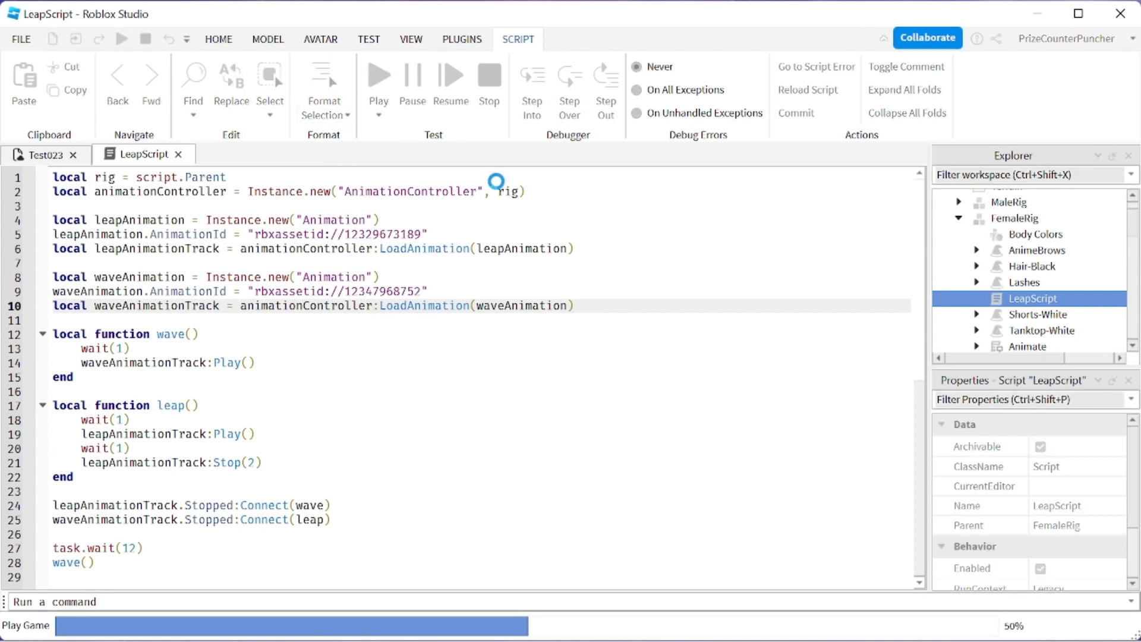
- Start the Play session and watch both rigs in the running game
left_click(376, 75)
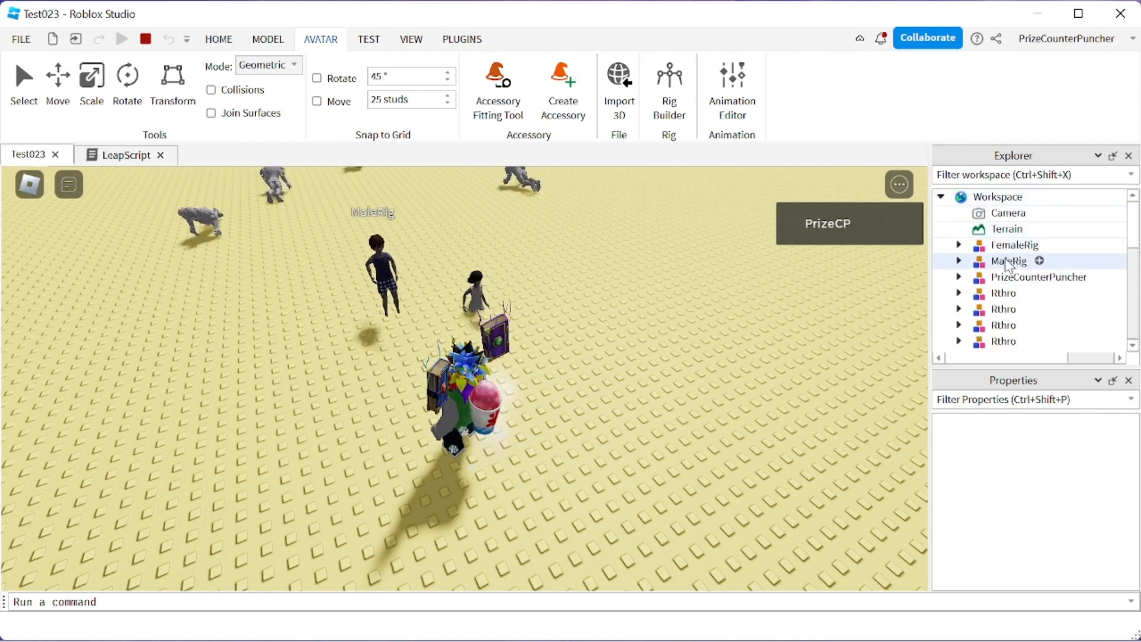
- Lower MaleRig's Humanoid HipHeight to 1 in Properties during the playtest
left_click(959, 260)
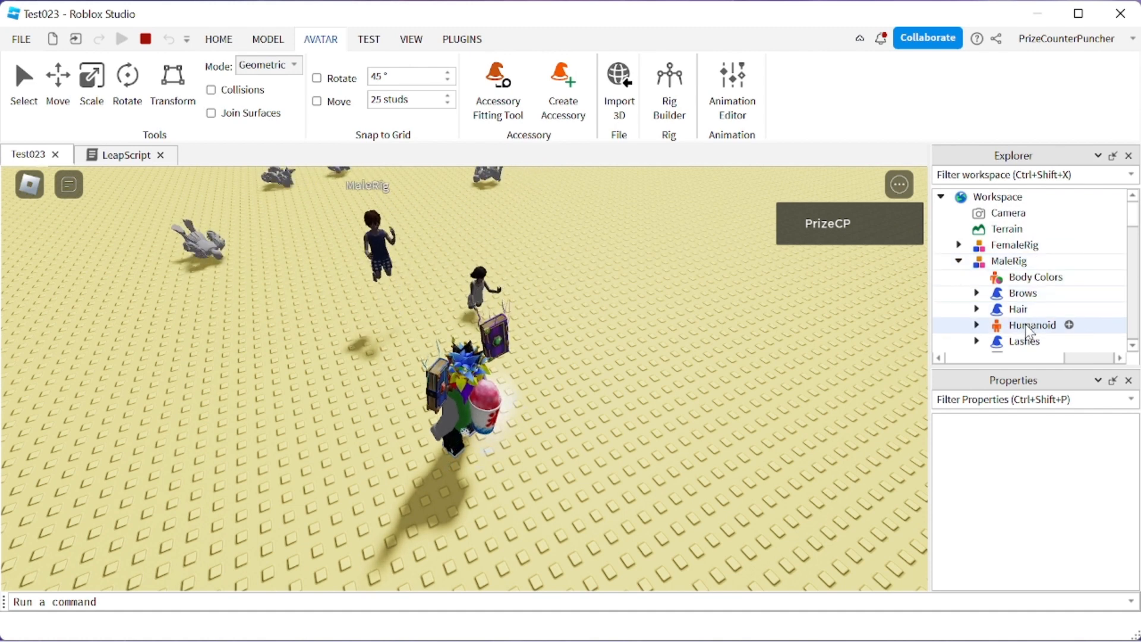
left_click(1032, 325)
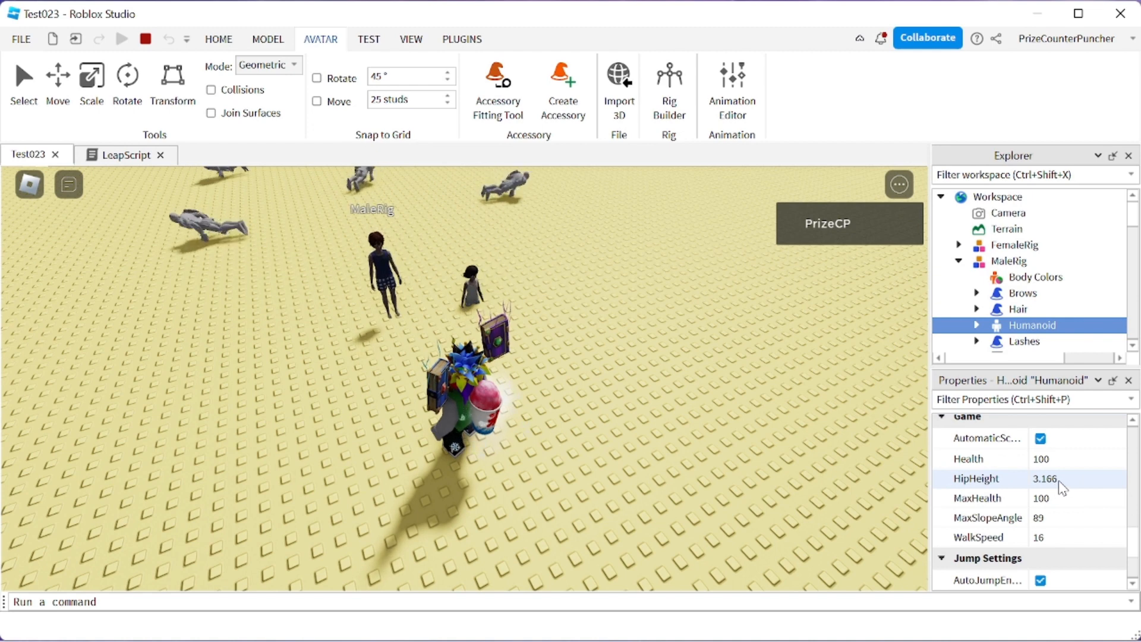
left_click(1074, 479)
type("1")
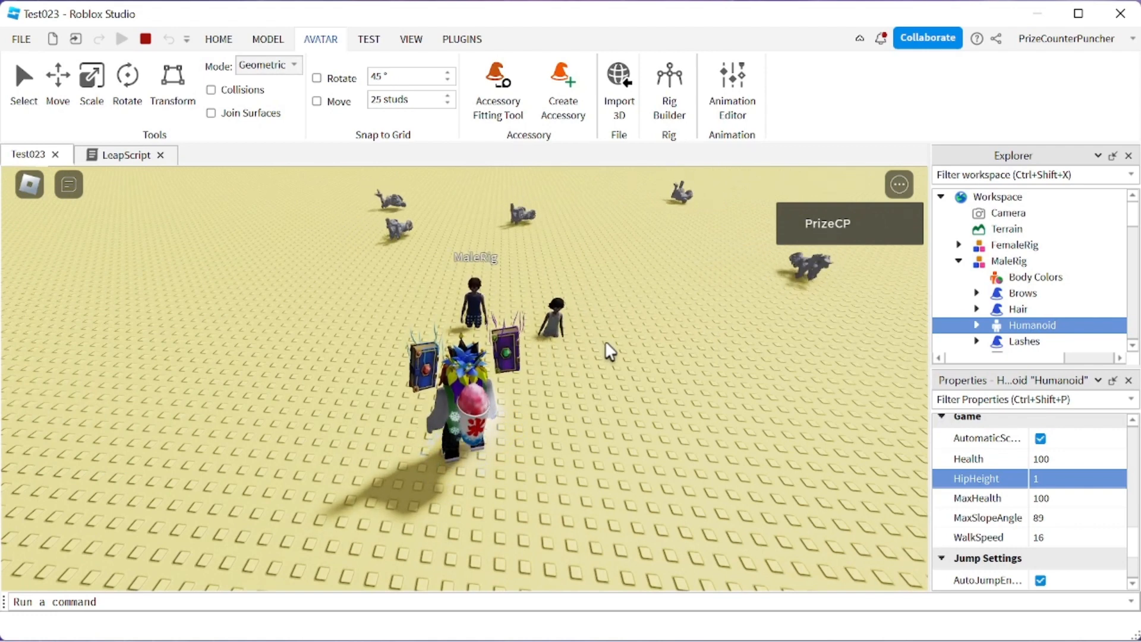
left_click(1069, 478)
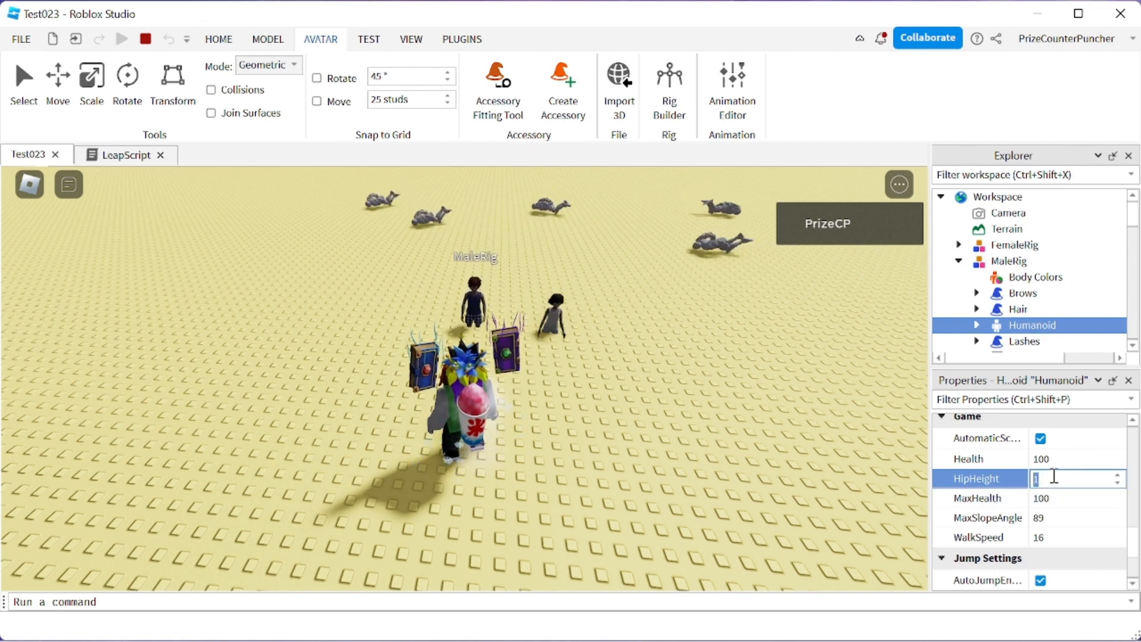
type("0")
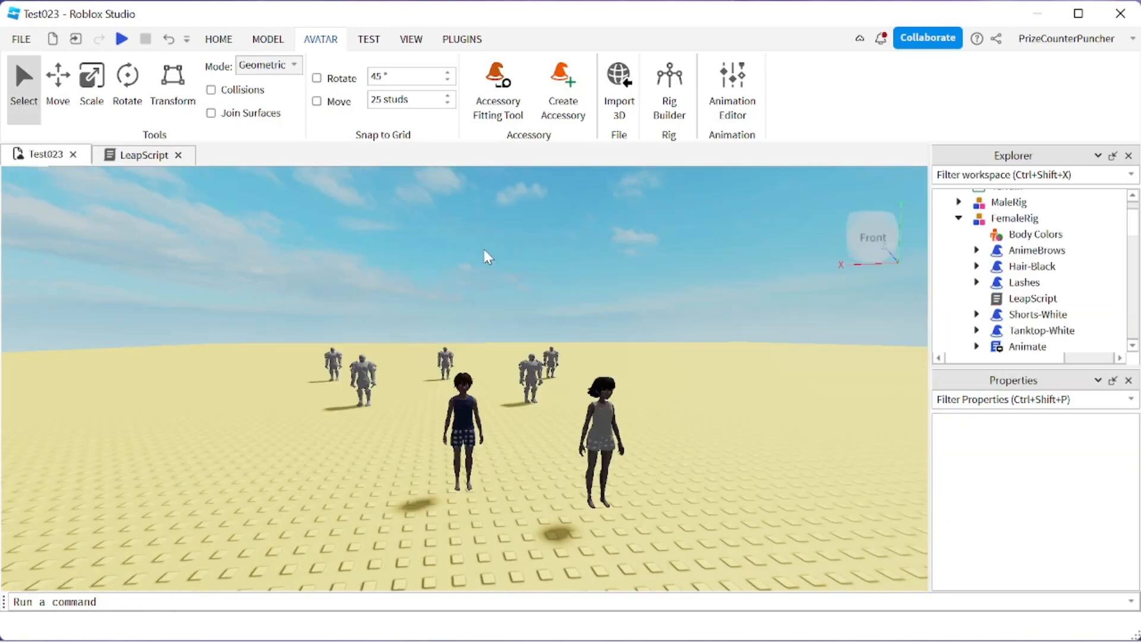
mouse_move(629, 469)
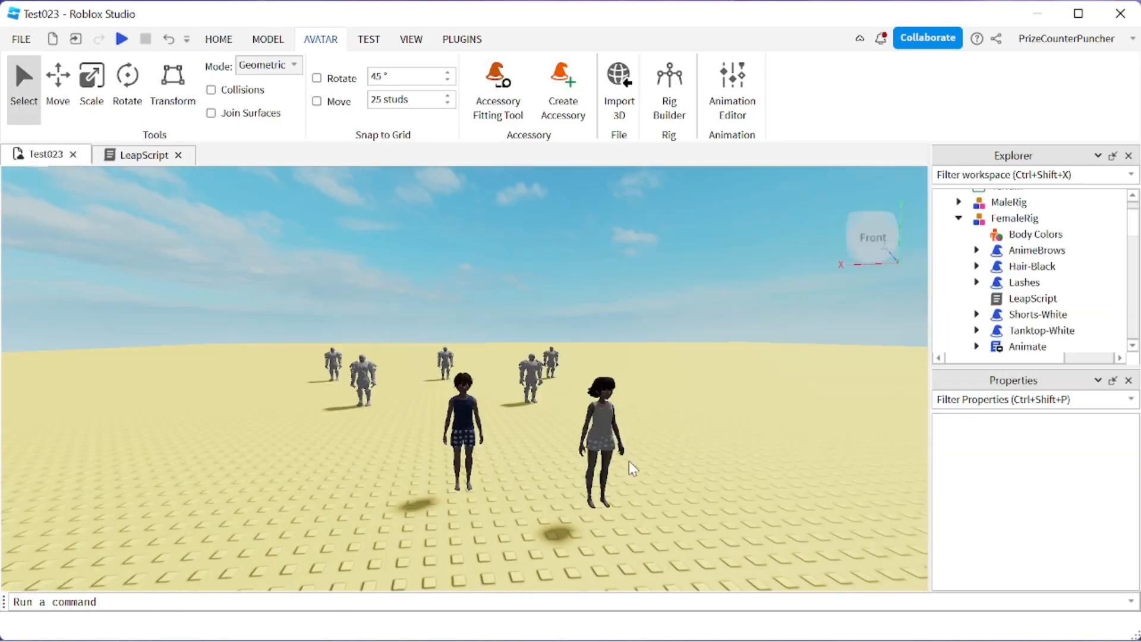
- Anchor FemaleRig's HumanoidRootPart and launch another playtest
left_click(462, 422)
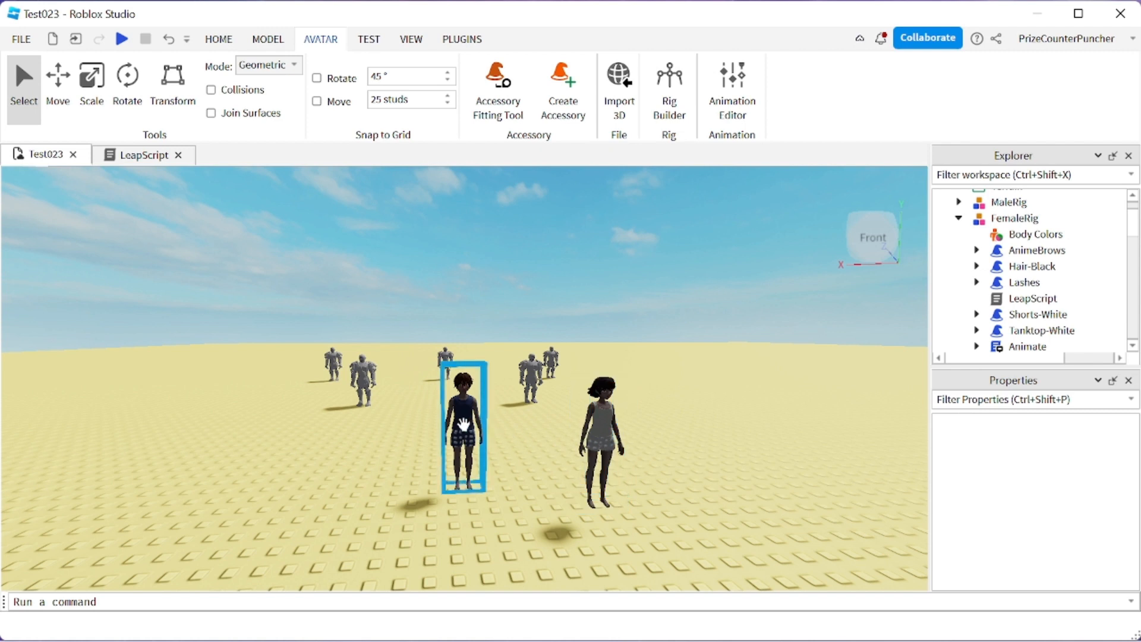
left_click(1030, 266)
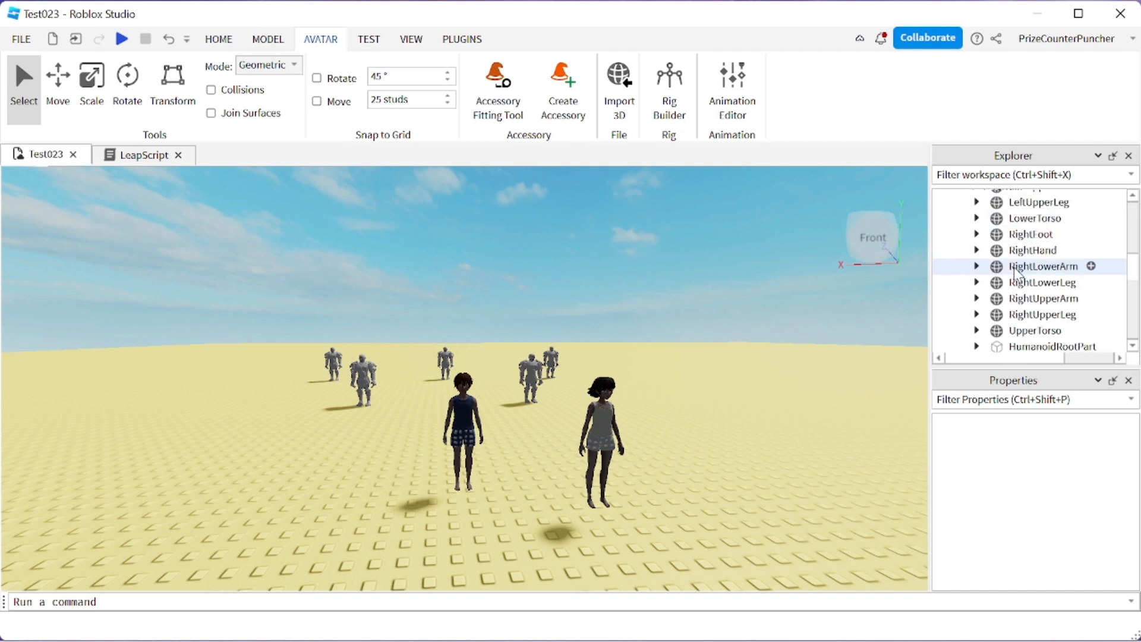
scroll("down", 3)
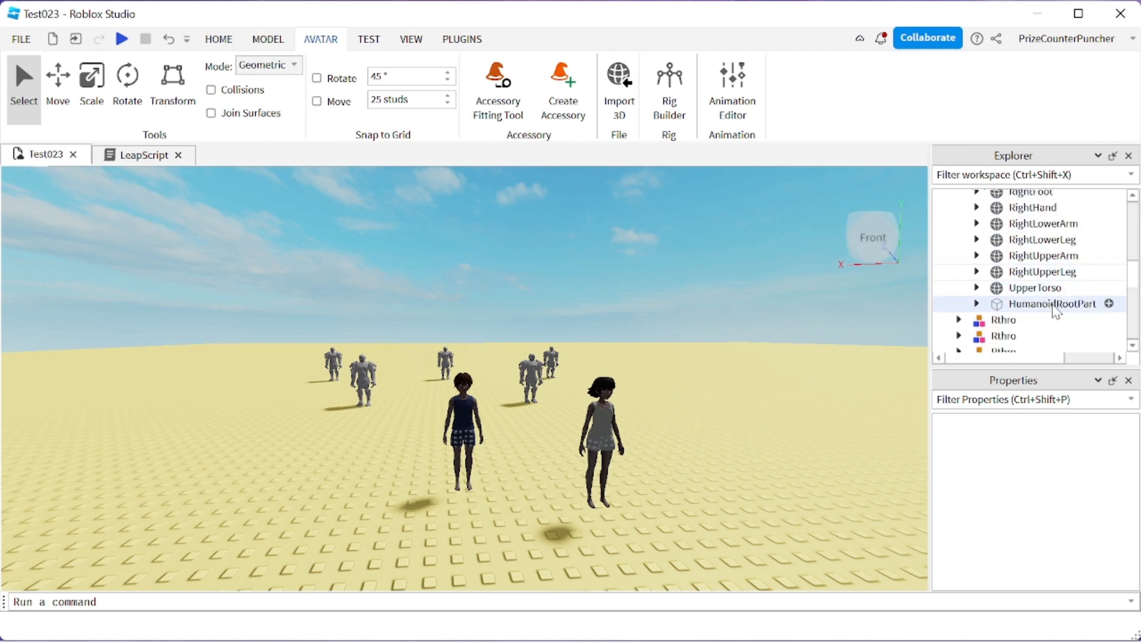
left_click(1053, 304)
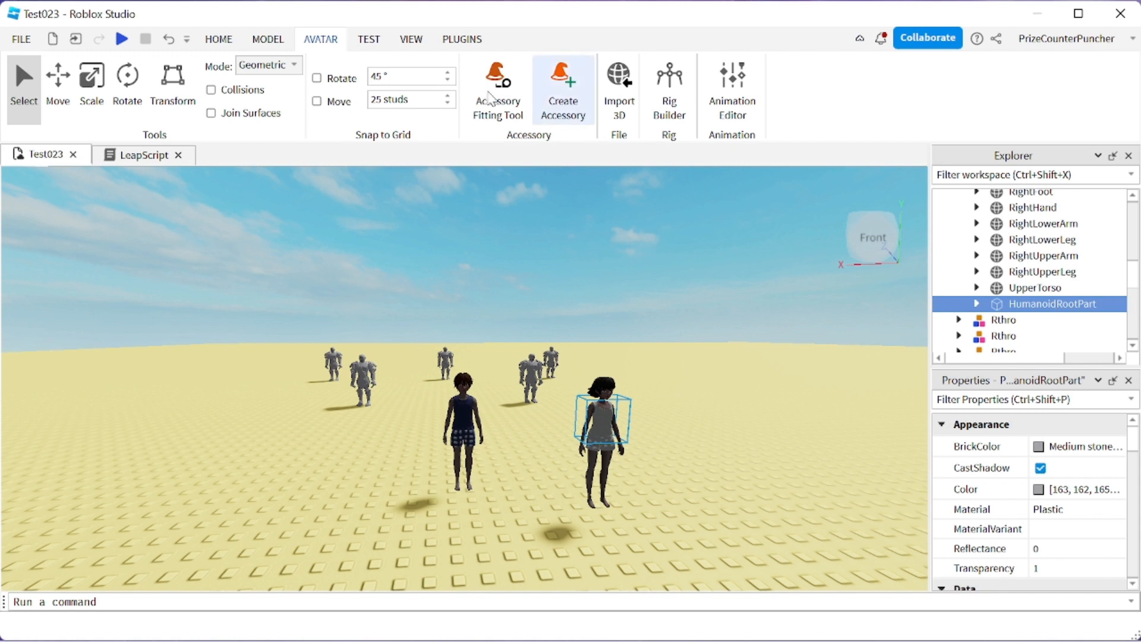
left_click(218, 39)
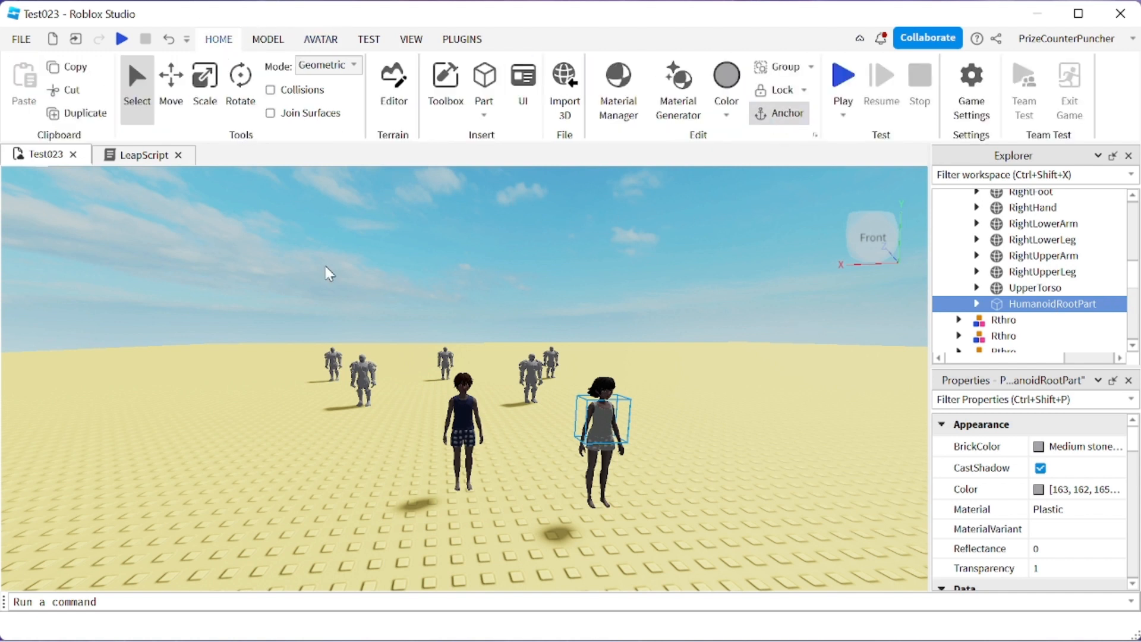
left_click(842, 74)
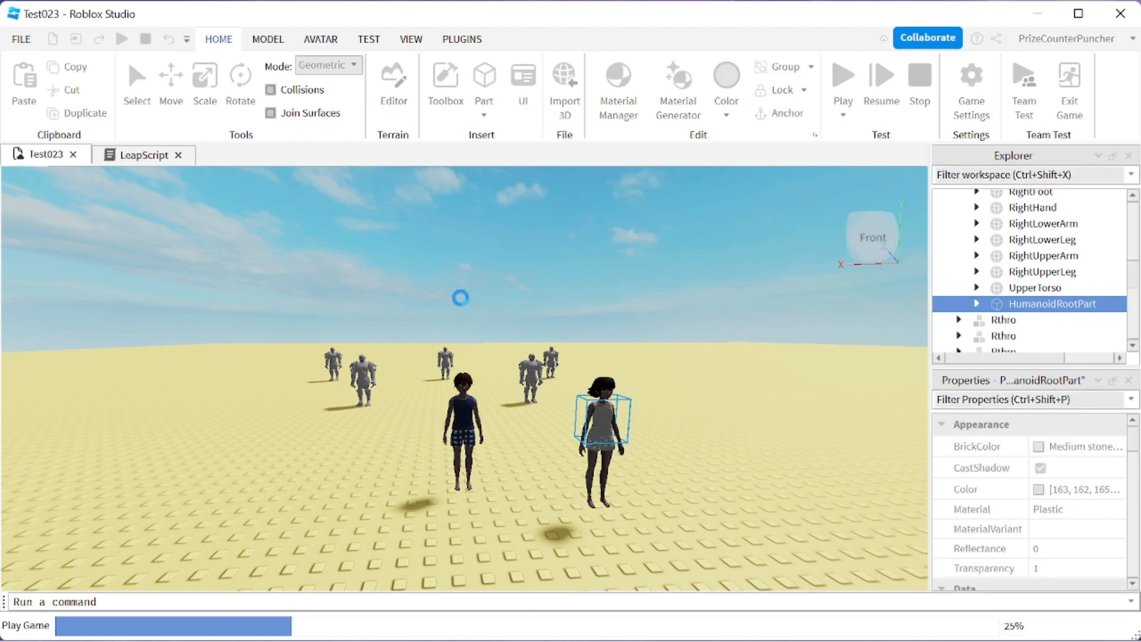
left_click(843, 75)
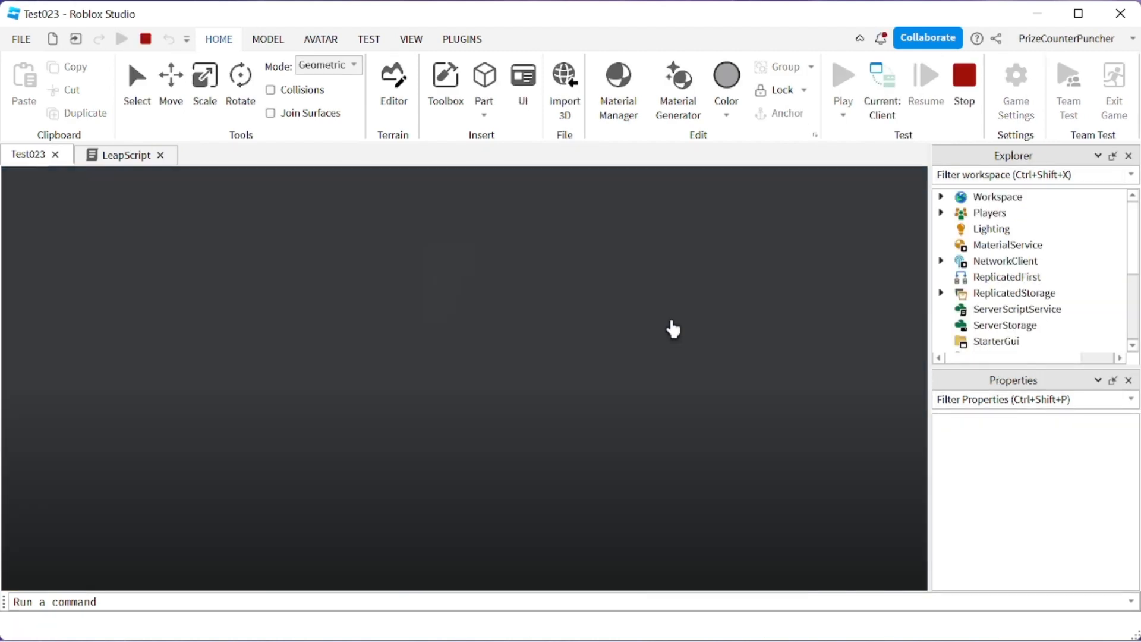